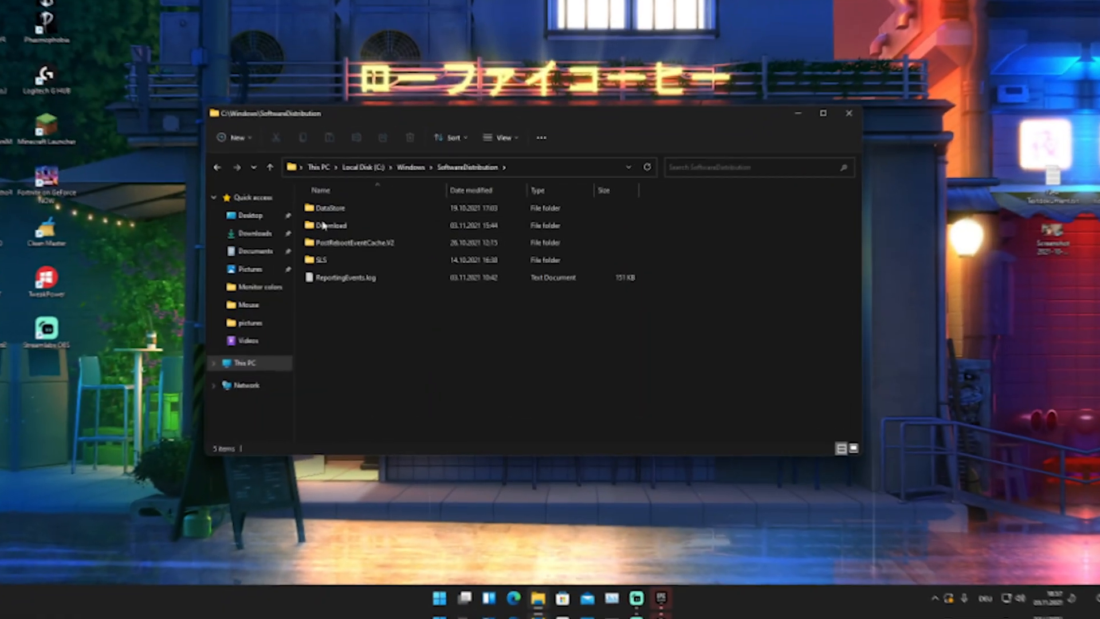
mouse_move(360, 245)
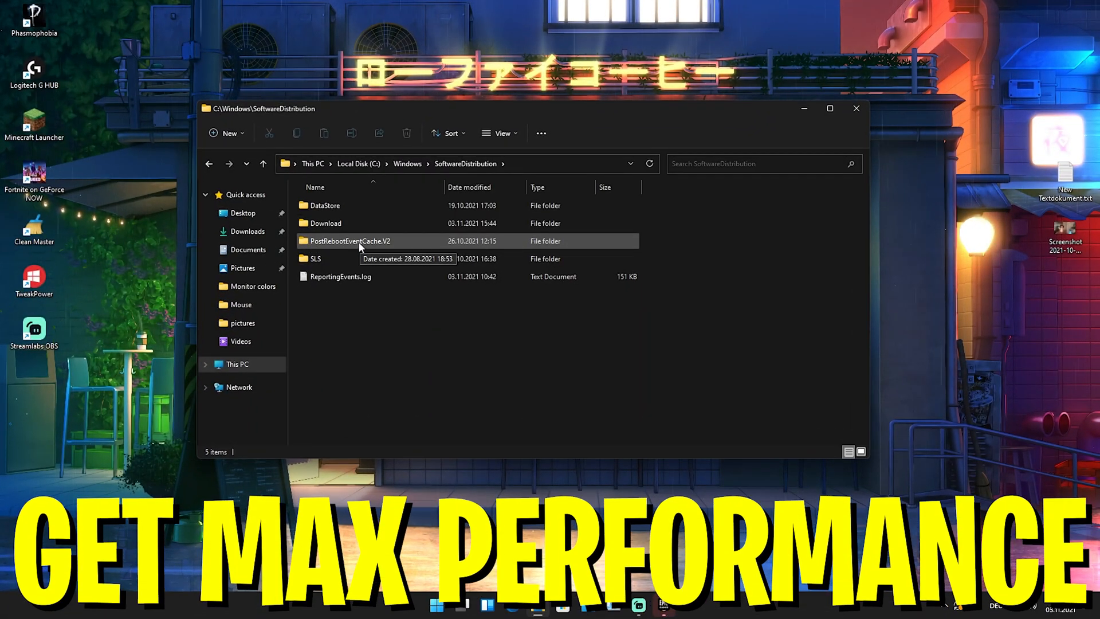
mouse_move(304, 294)
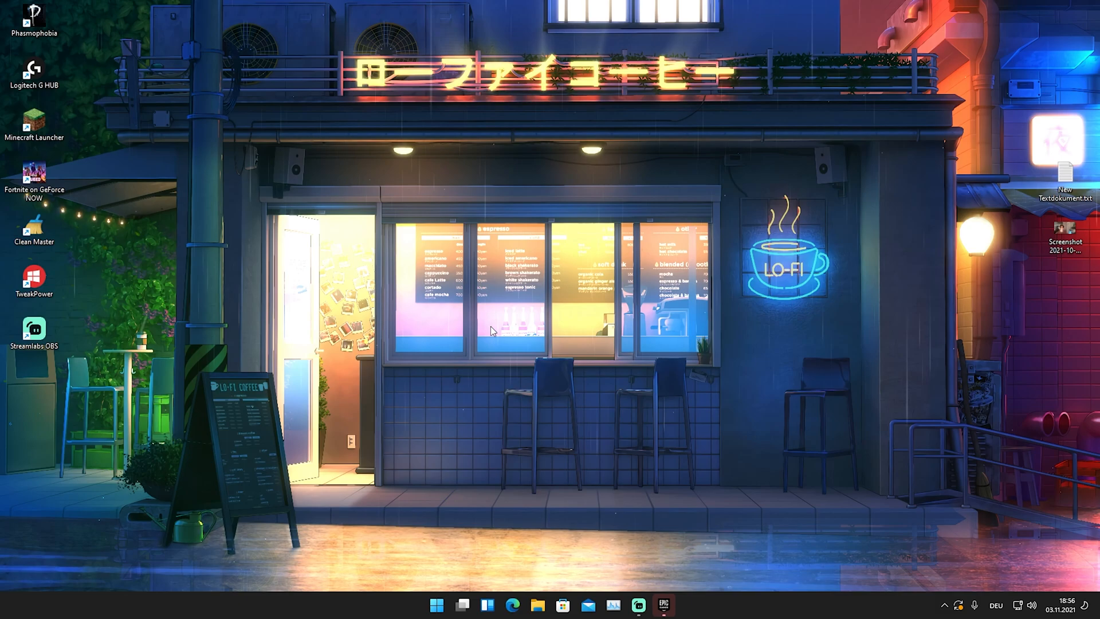
mouse_move(474, 337)
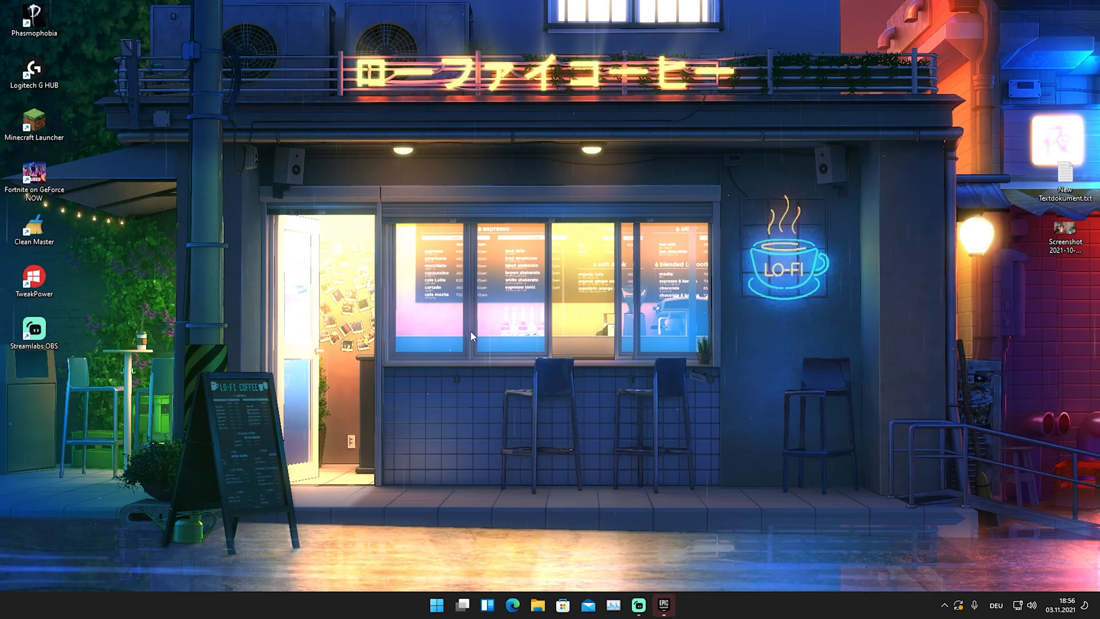
mouse_move(536, 607)
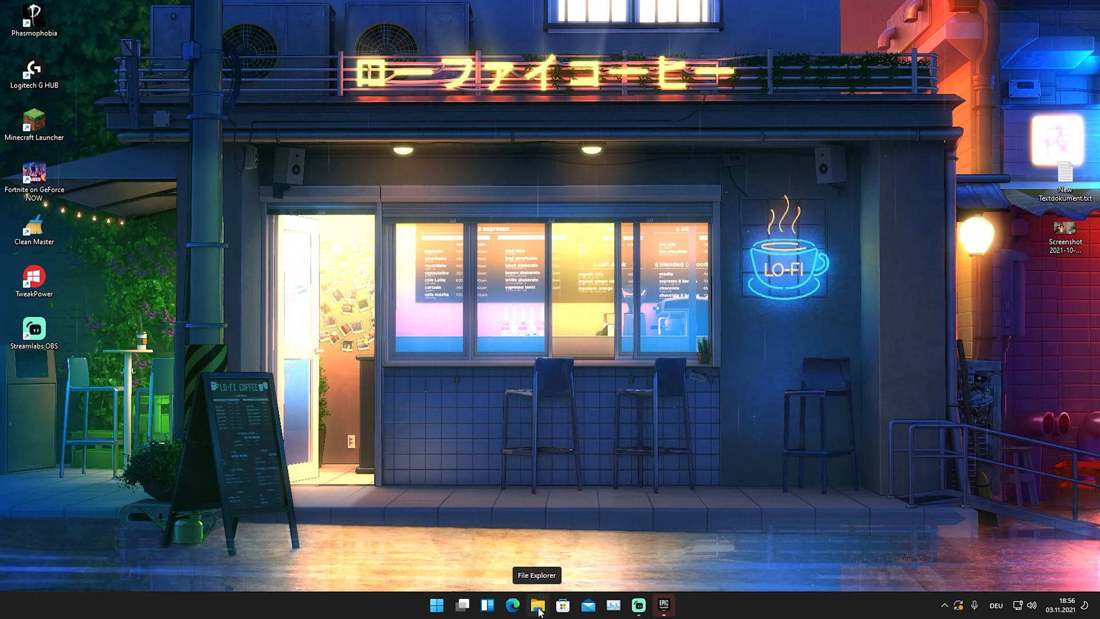
Launch File Explorer and browse into Local Disk (C:) via This PC
left_click(536, 605)
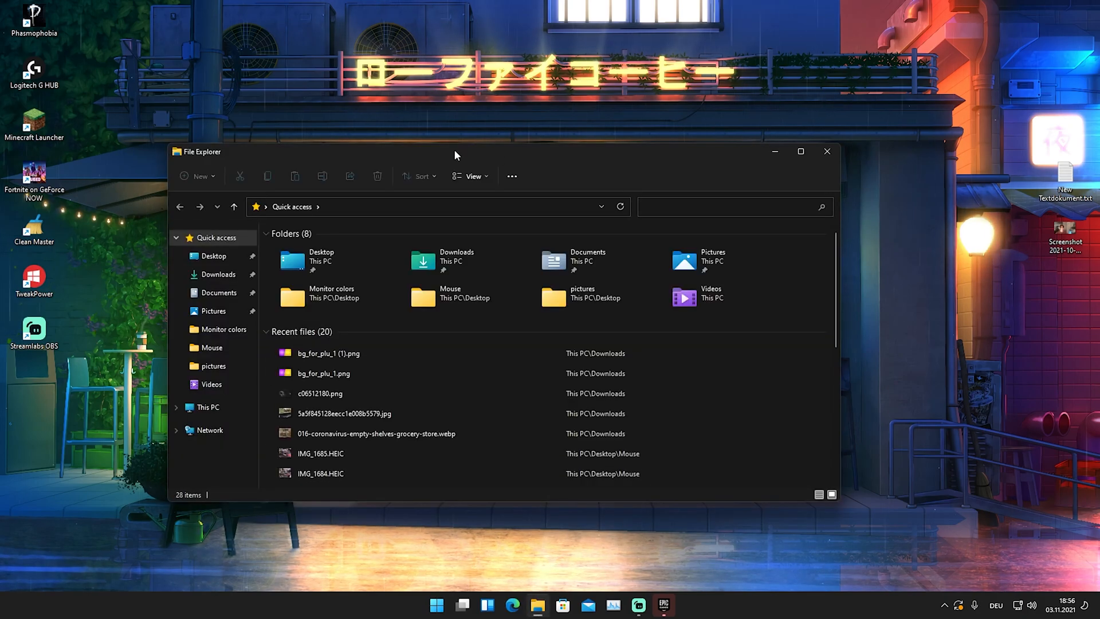
left_click(209, 407)
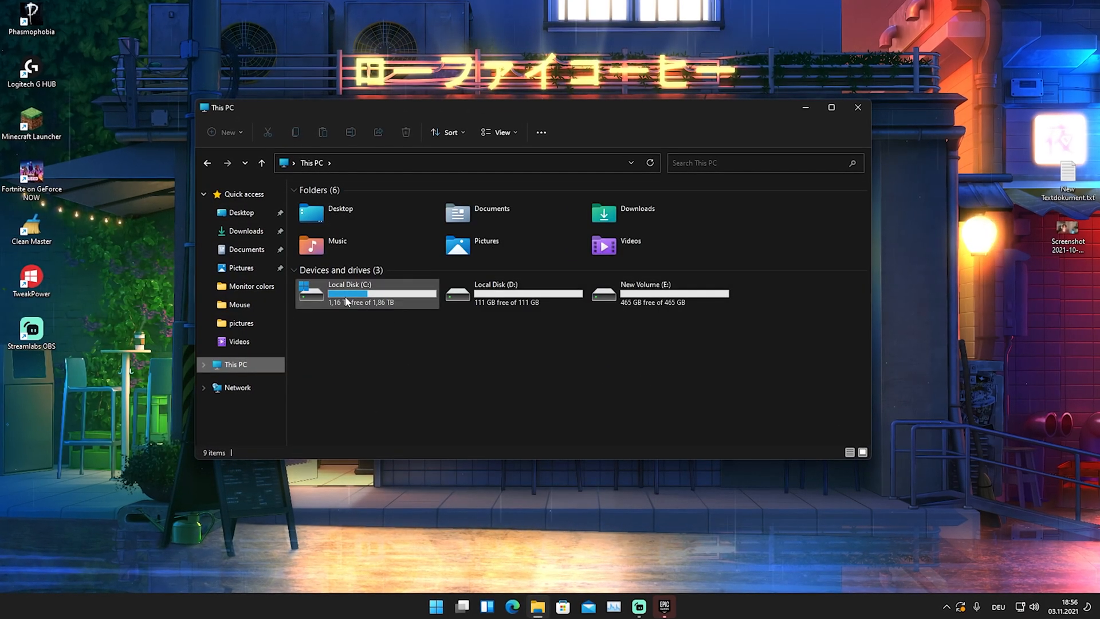
left_click(364, 293)
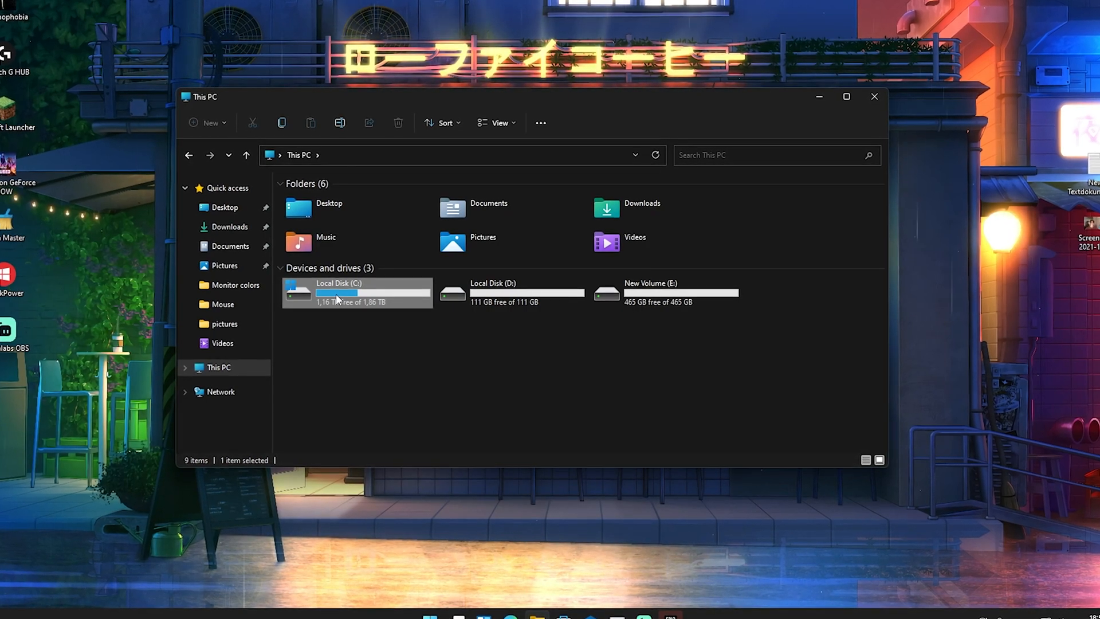
double_click(355, 293)
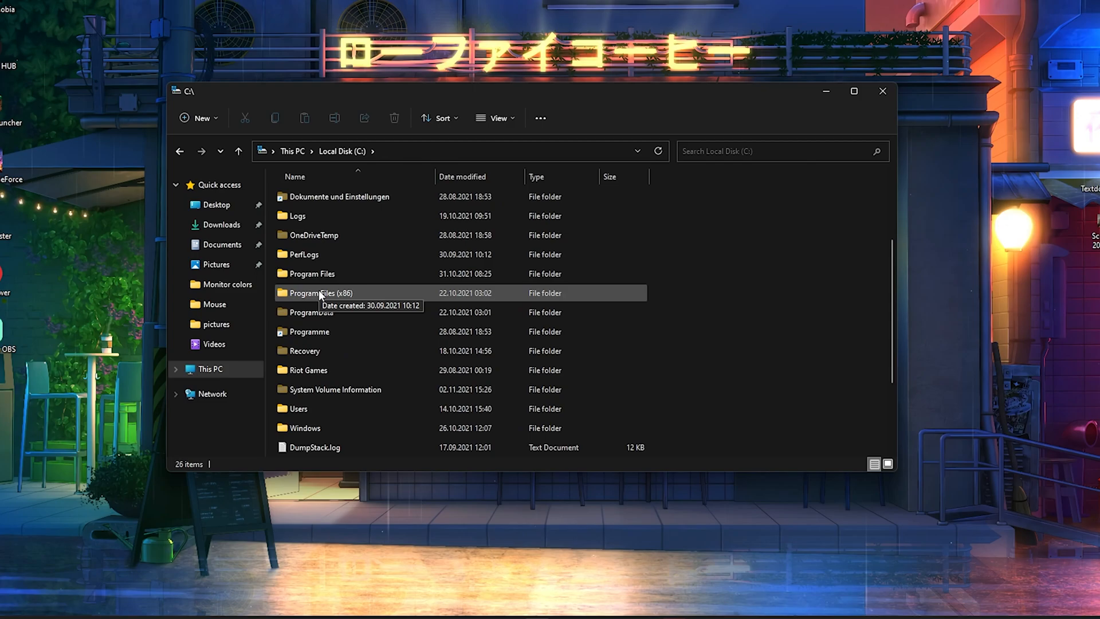
Navigate into Windows\SoftwareDistribution and select all its items
left_click(306, 428)
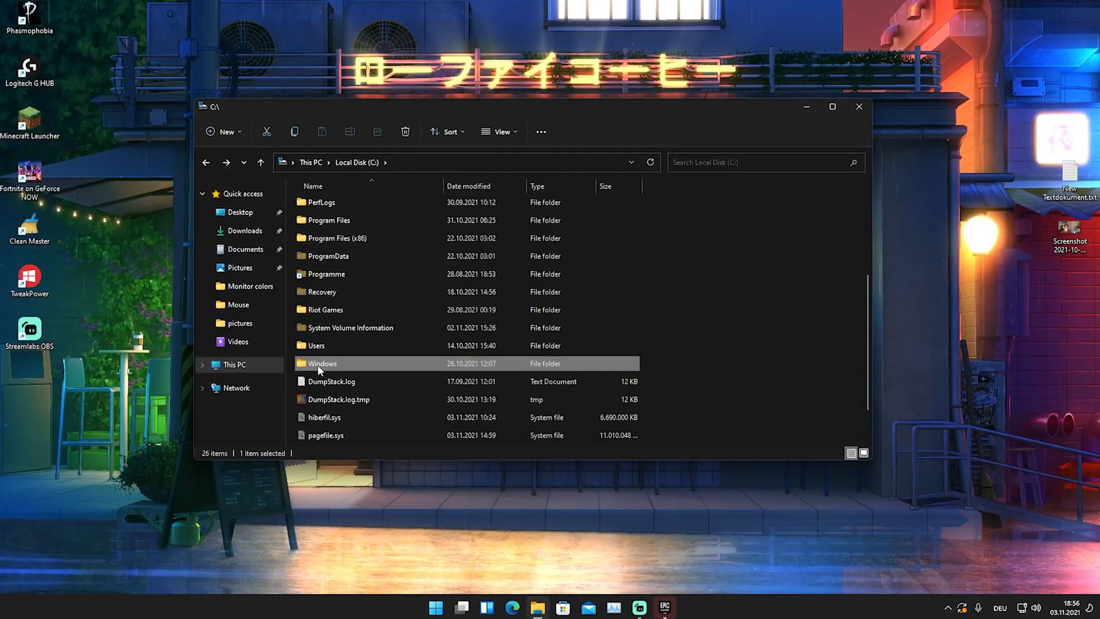
double_click(324, 363)
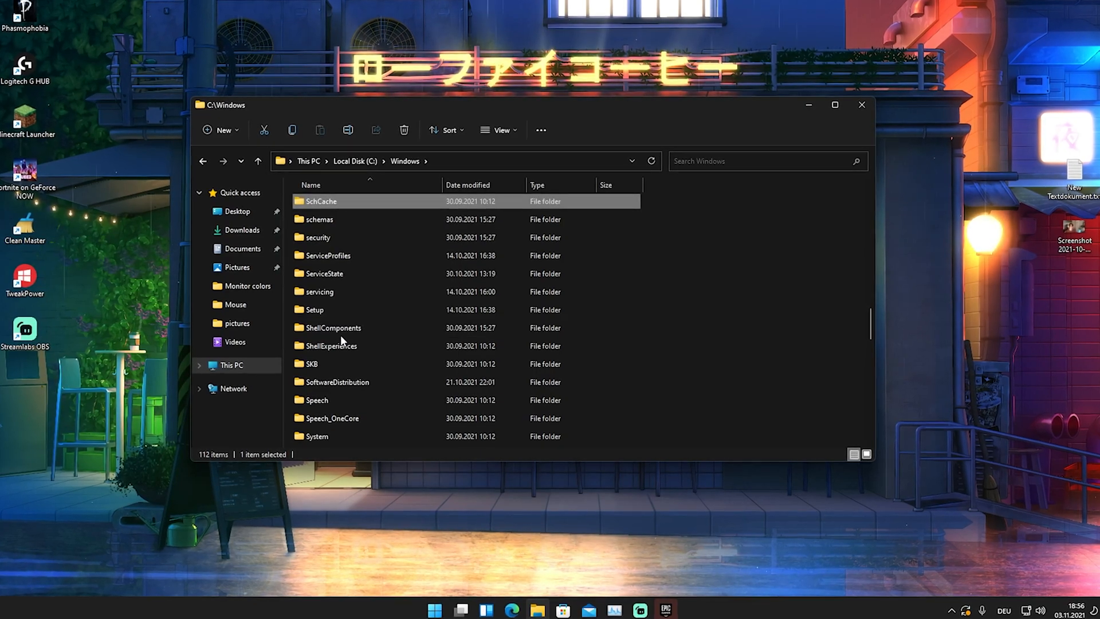
left_click(337, 382)
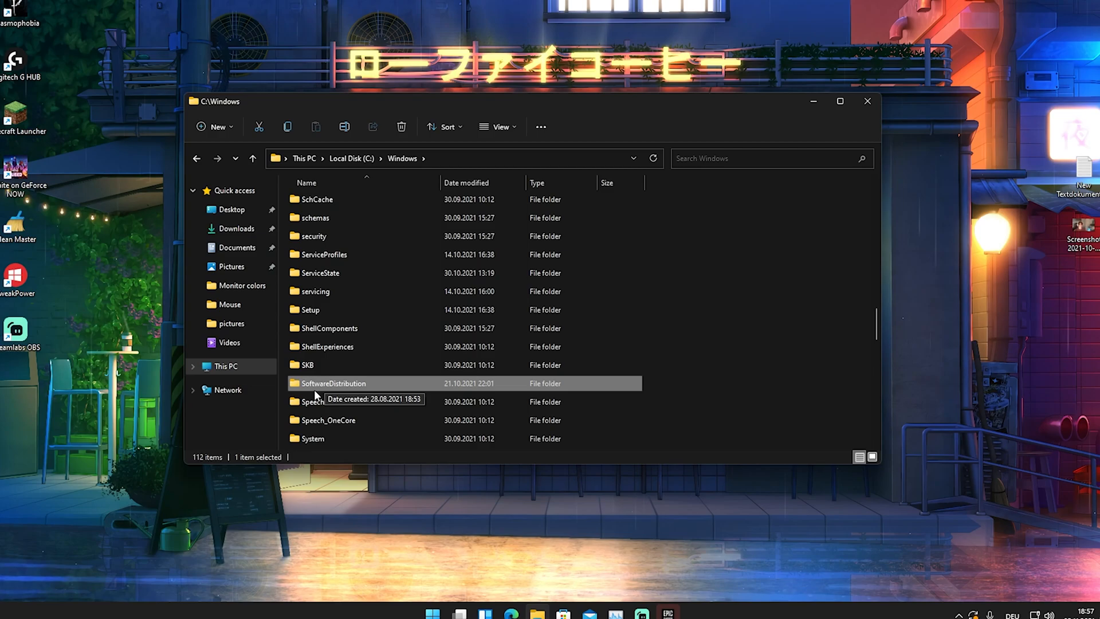
double_click(332, 383)
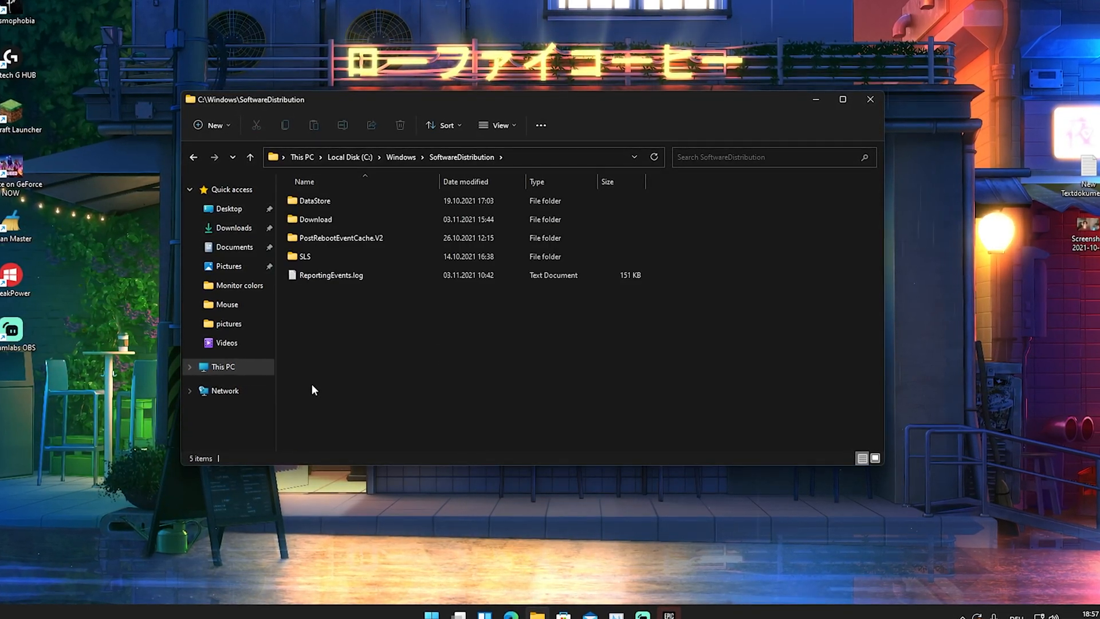
key("ctrl+a")
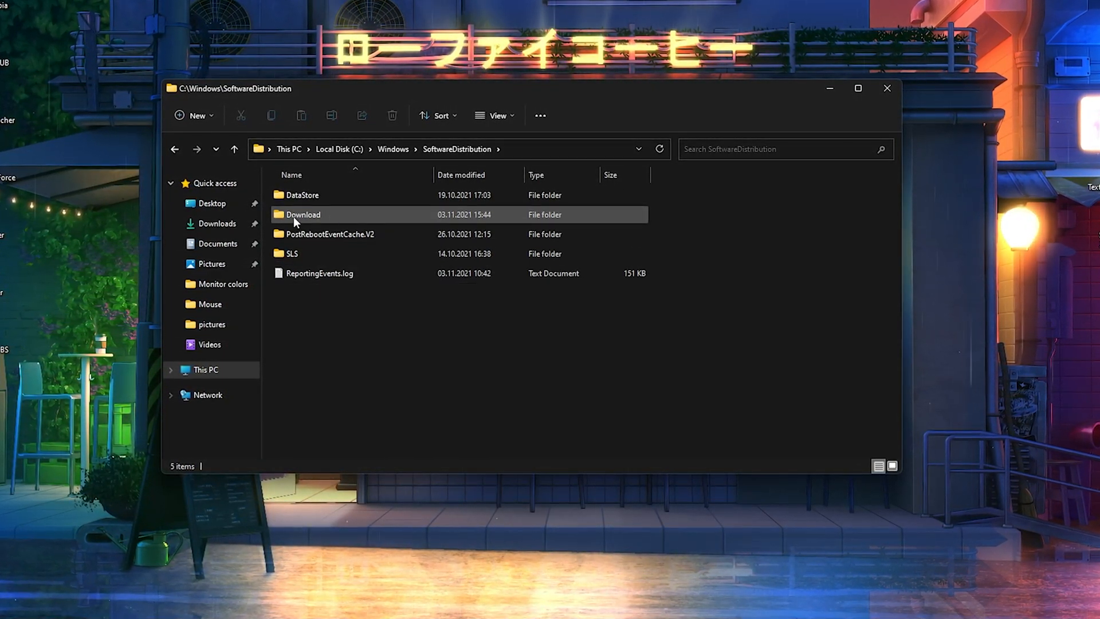
Select everything in the Download folder and view Properties showing 3,39 GB in 6.927 files
left_click(302, 214)
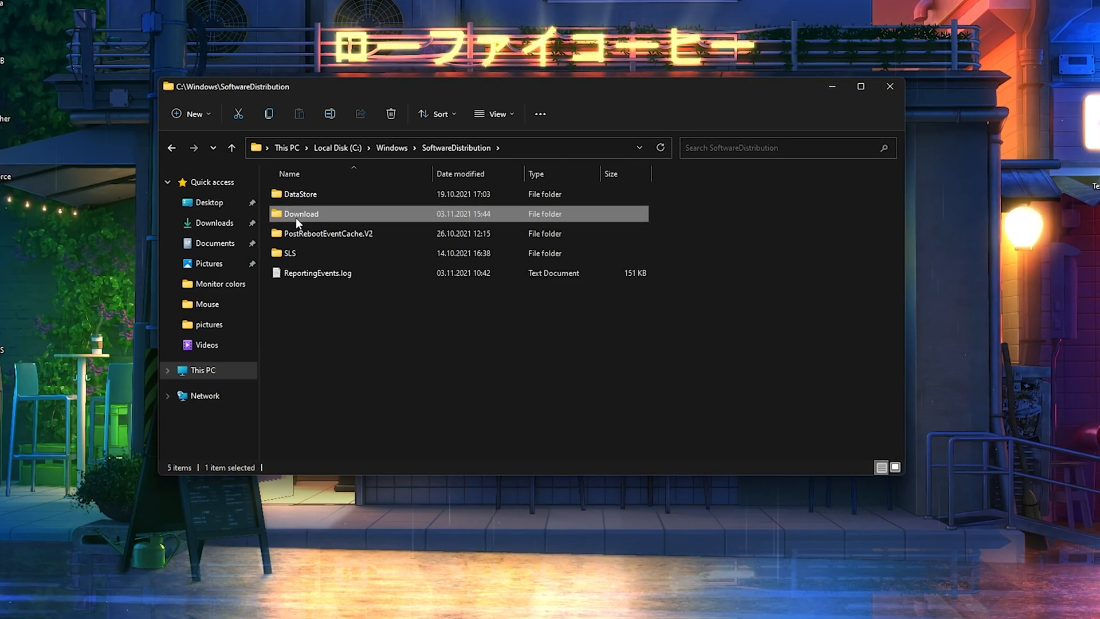
double_click(300, 213)
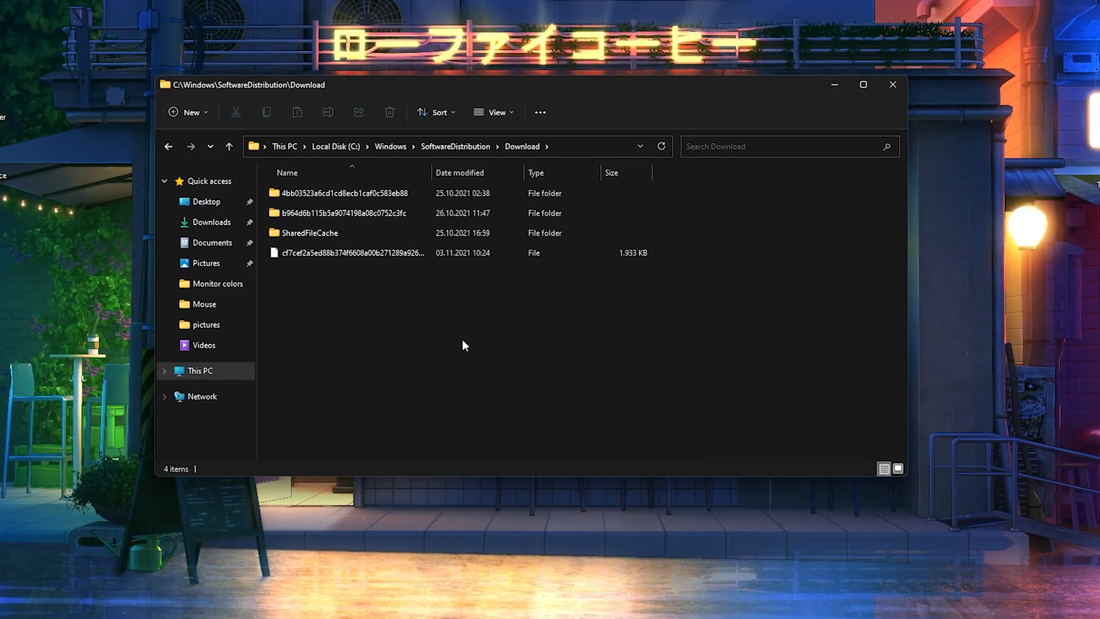
key("ctrl+a")
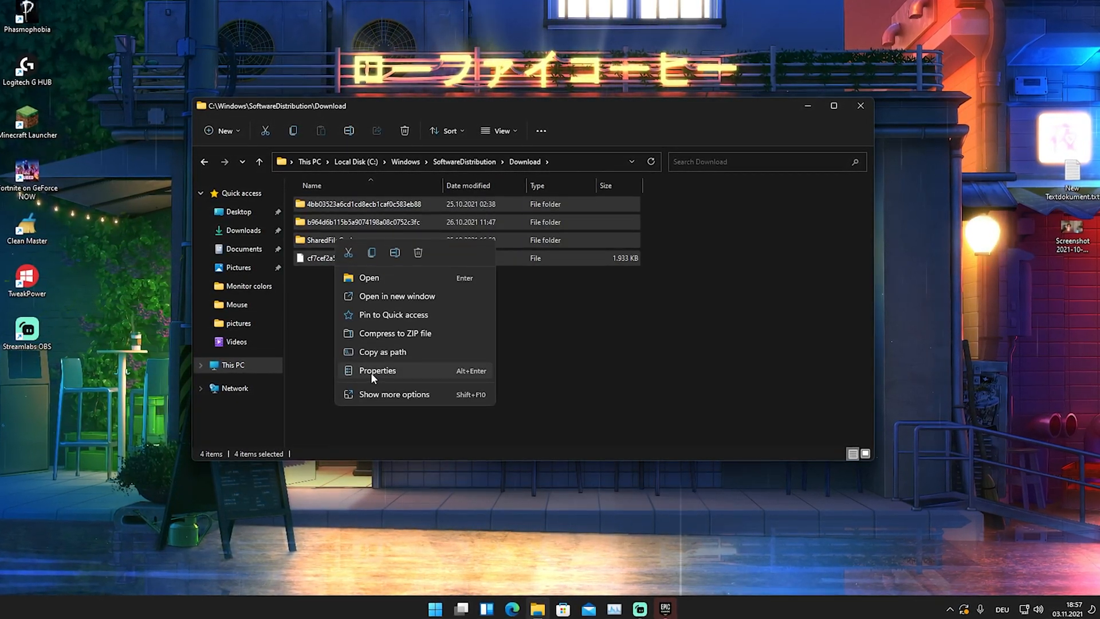
left_click(377, 370)
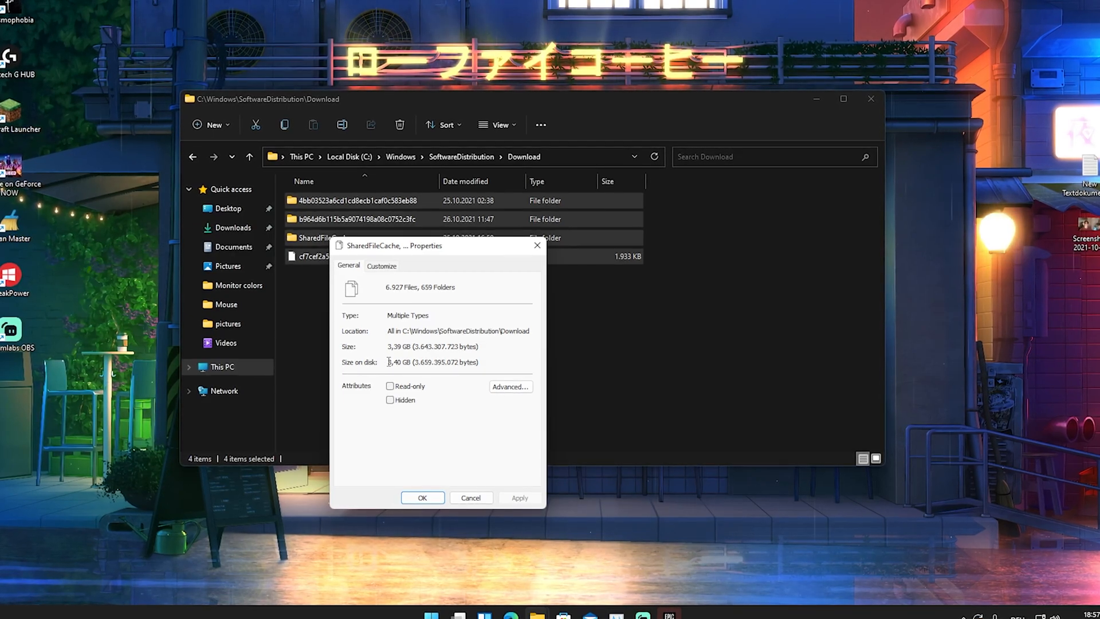
double_click(397, 362)
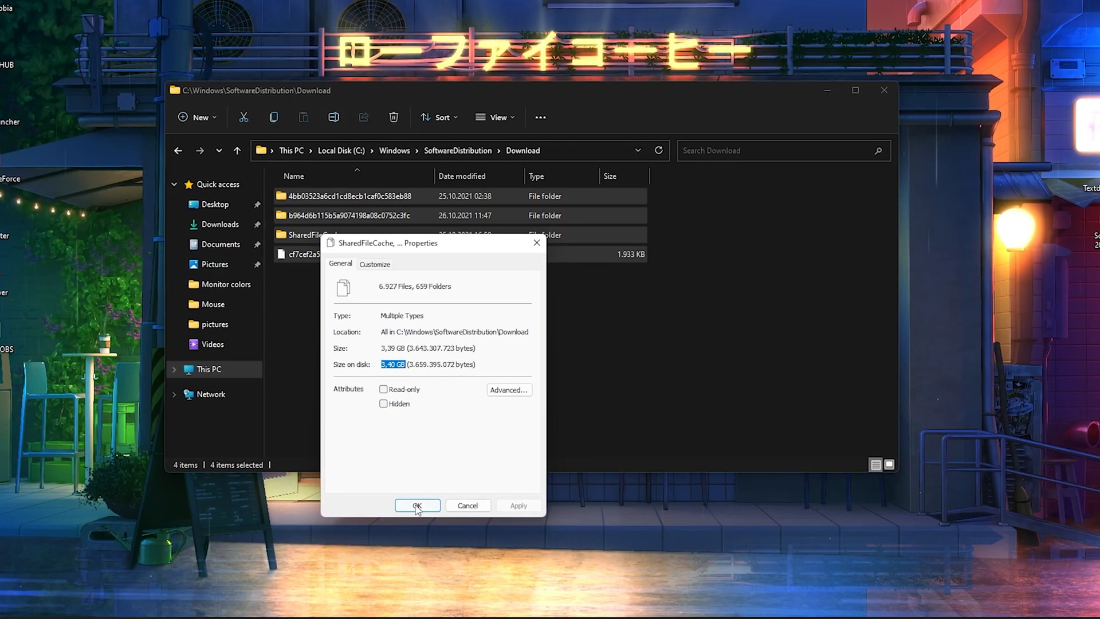
Delete all selected Download items, skipping every item that is in use
left_click(417, 505)
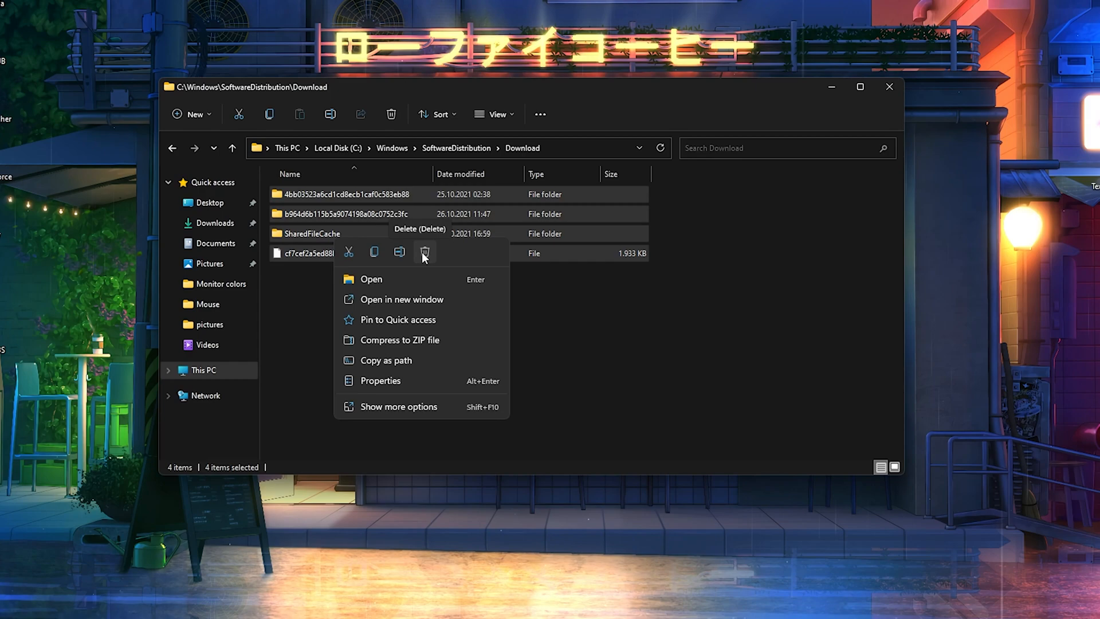
left_click(424, 251)
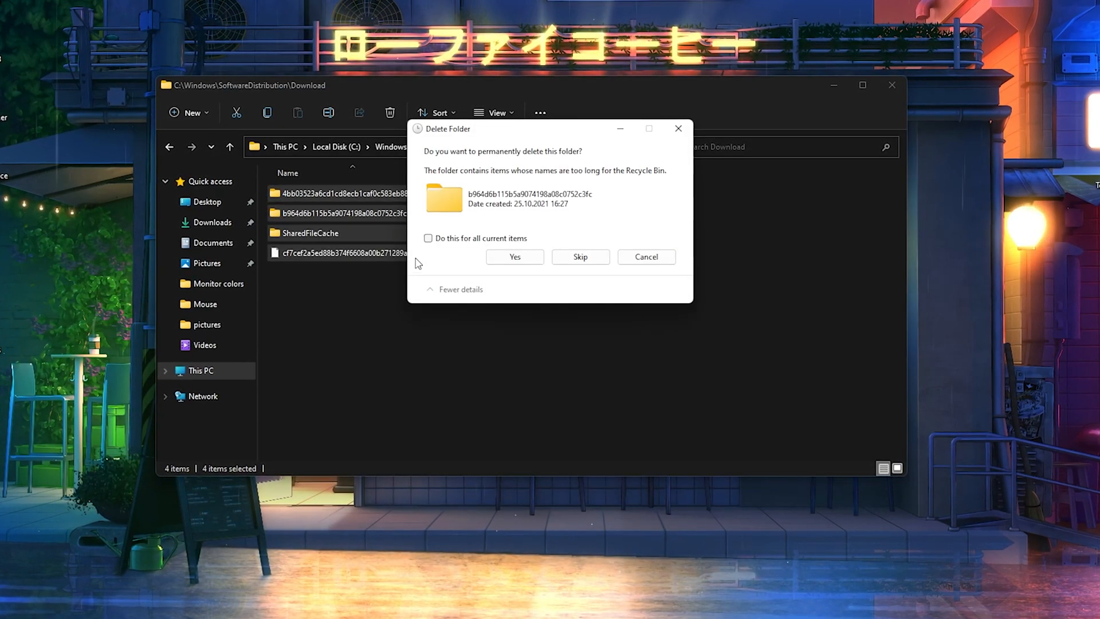
left_click(427, 239)
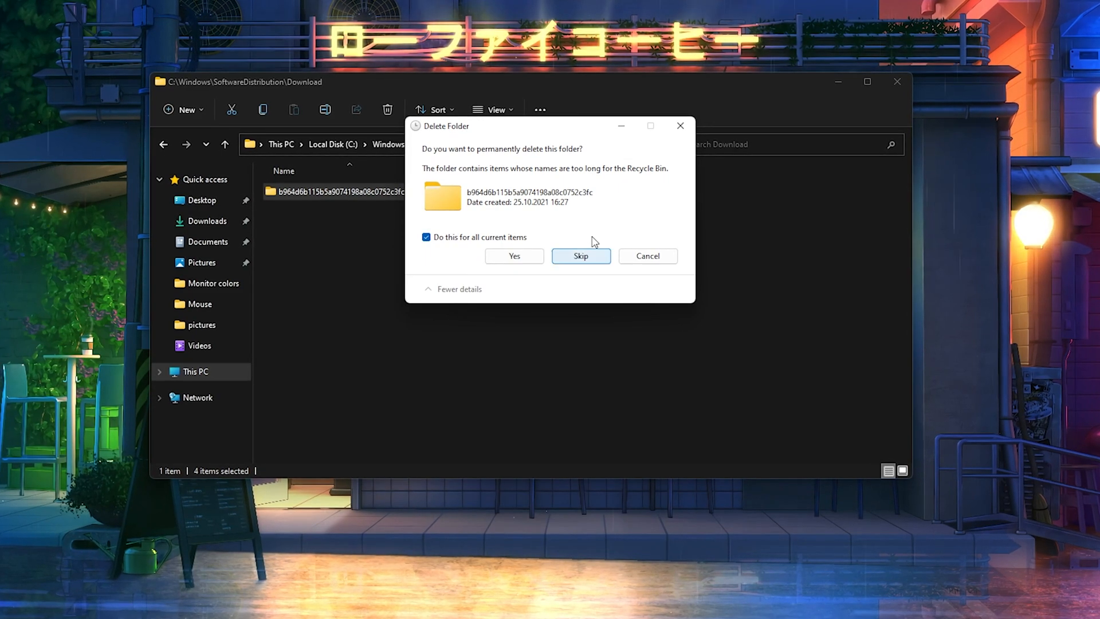
left_click(513, 256)
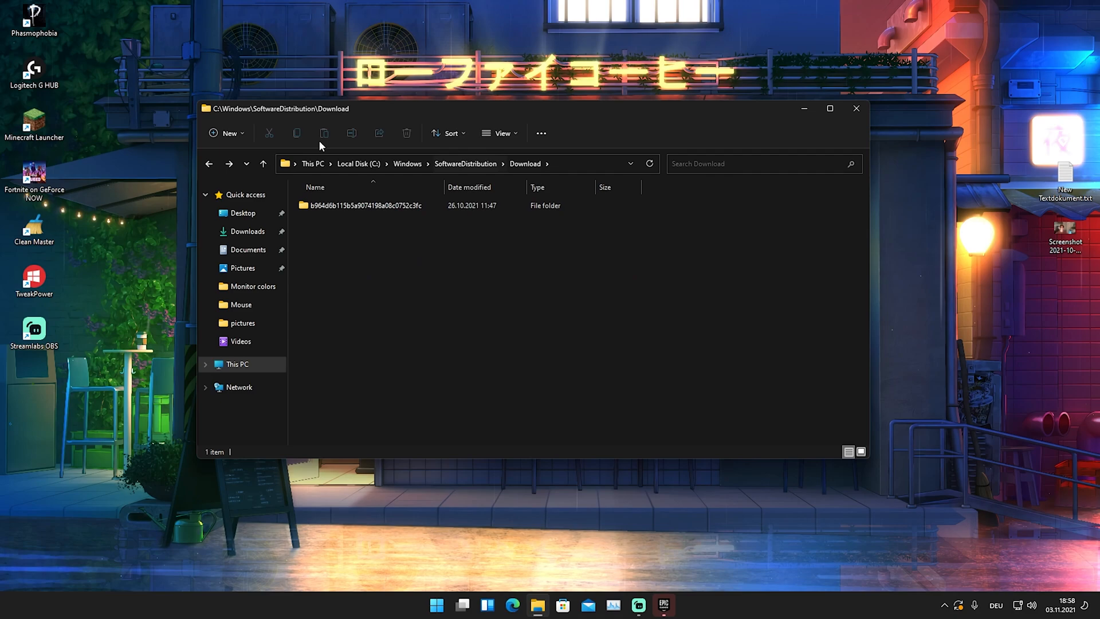
Delete the contents of the leftover long-named folder, again skipping in-use files
left_click(362, 205)
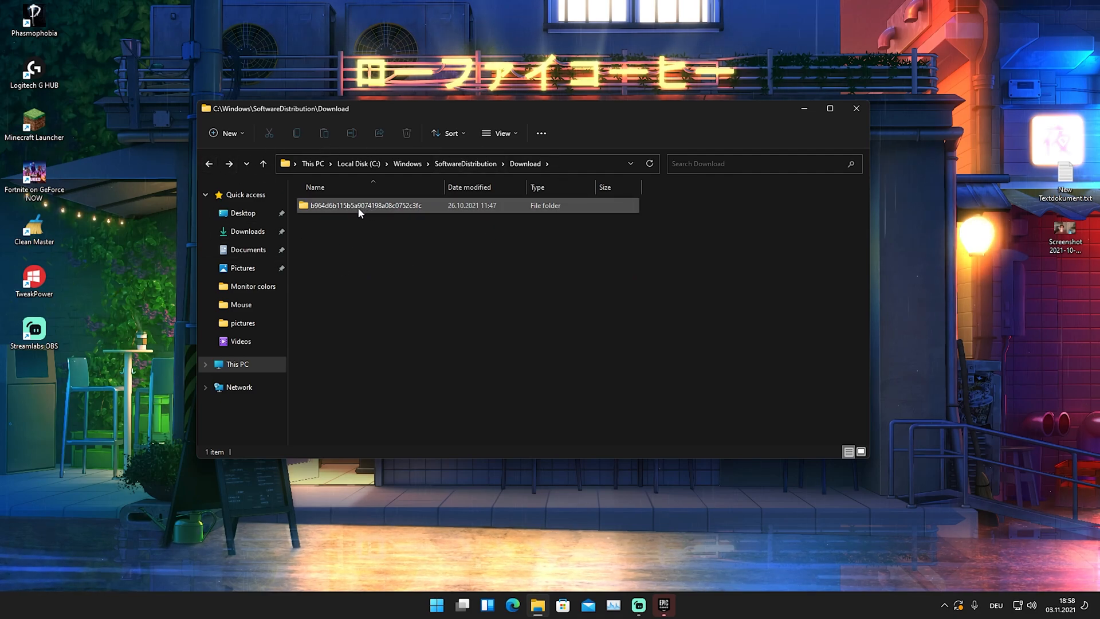
double_click(365, 206)
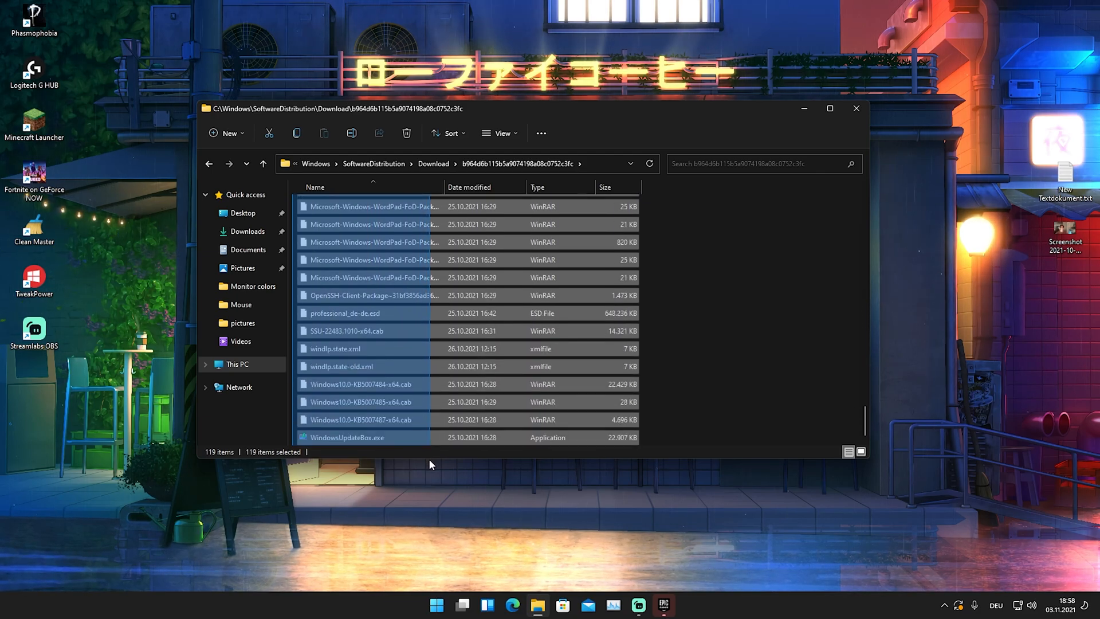
left_click(406, 133)
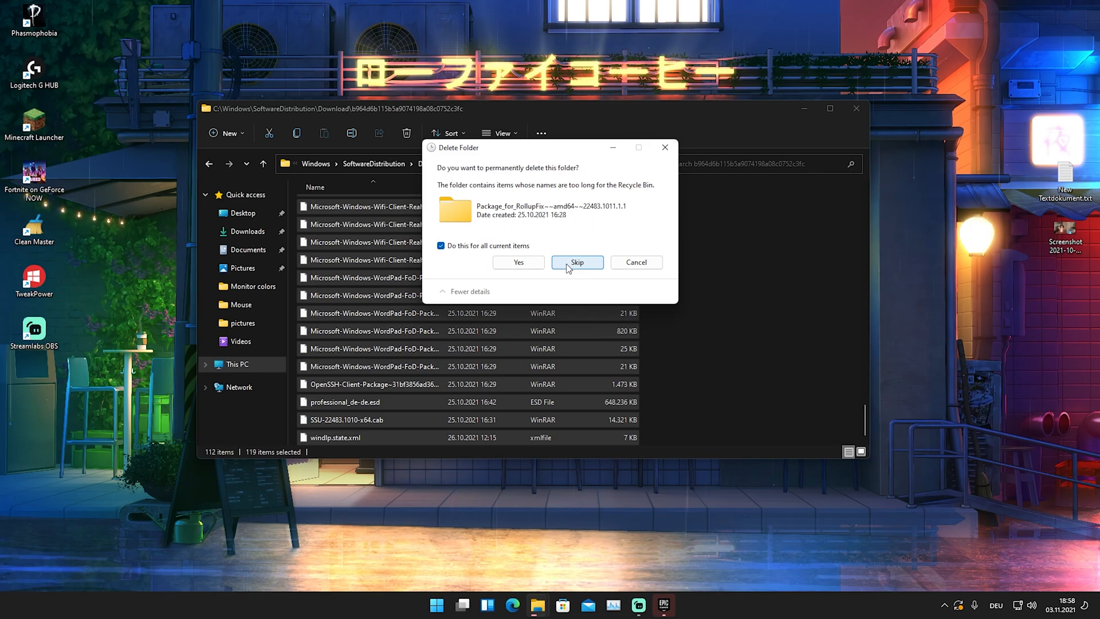
left_click(577, 261)
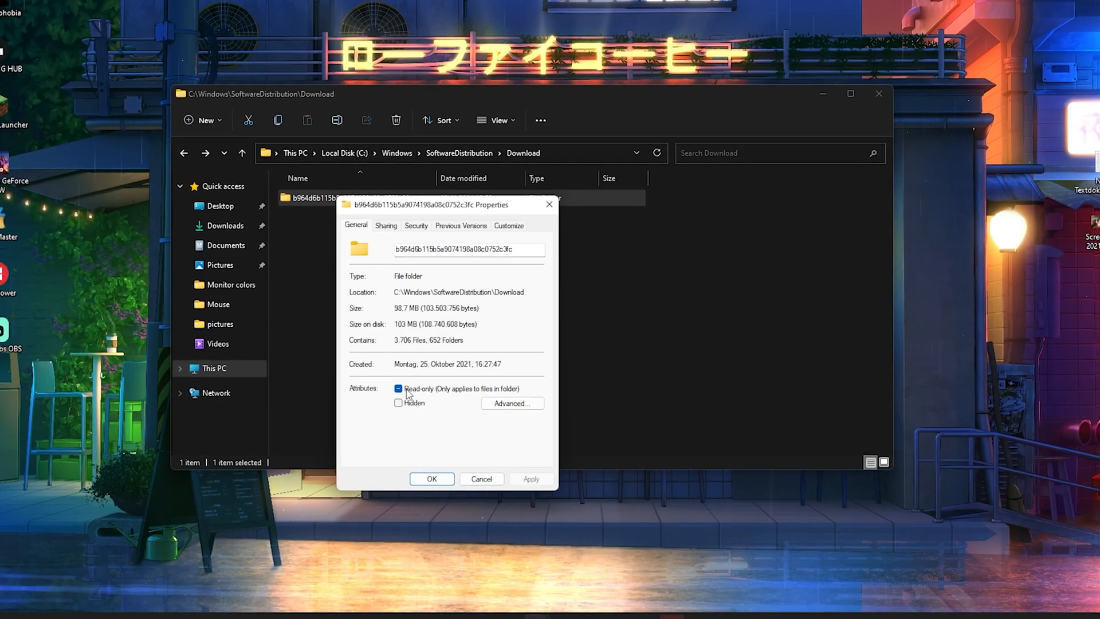
Dismiss the folder's Properties and close File Explorer
left_click(431, 479)
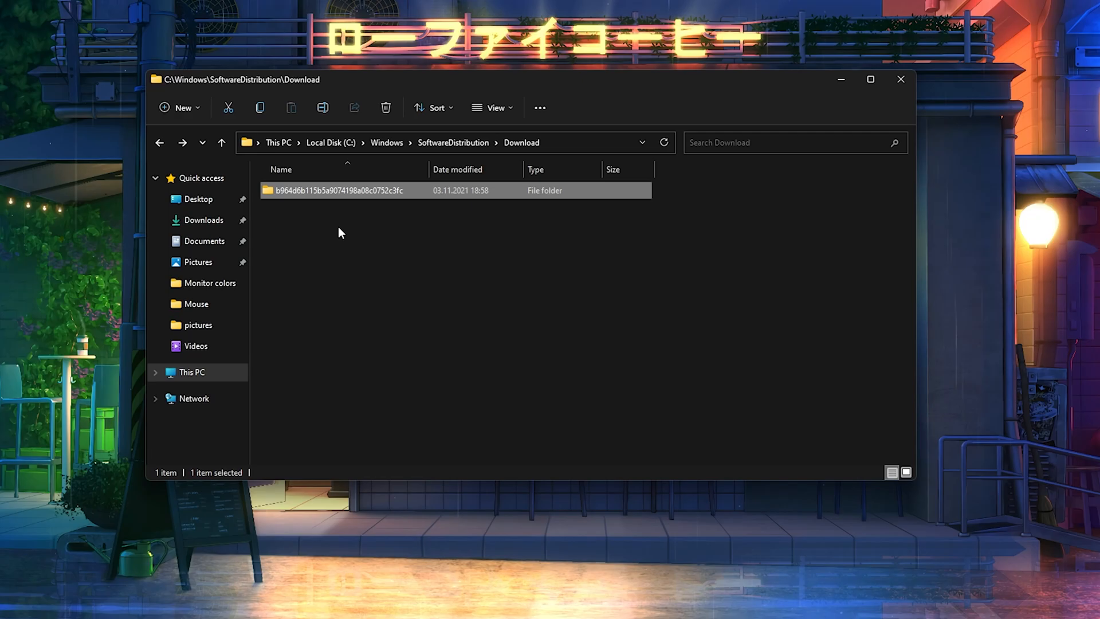
left_click(901, 79)
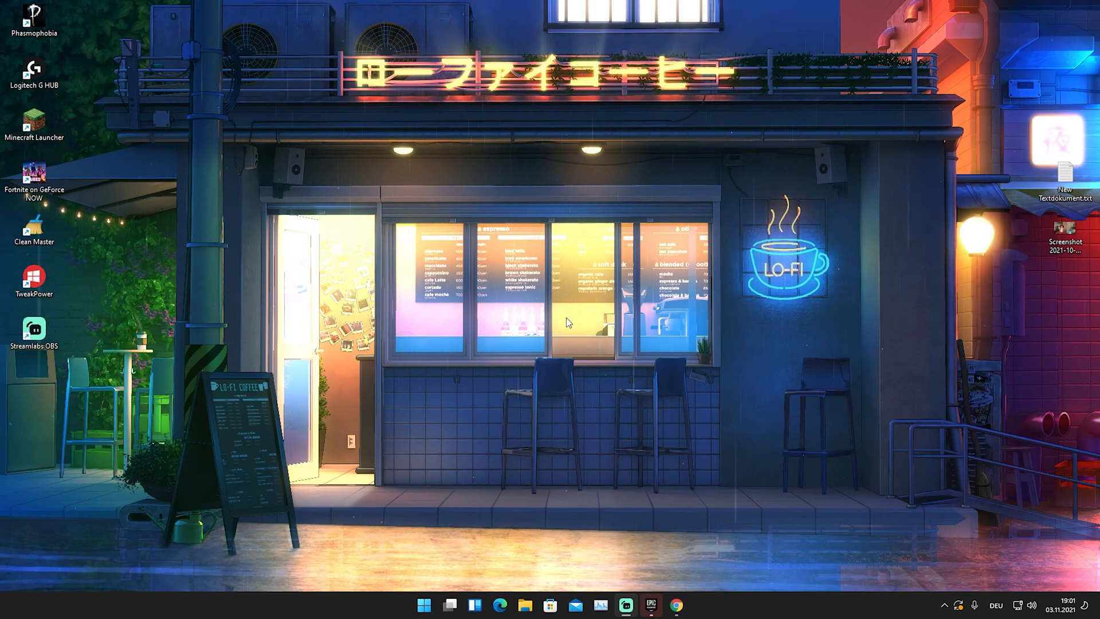
mouse_move(558, 339)
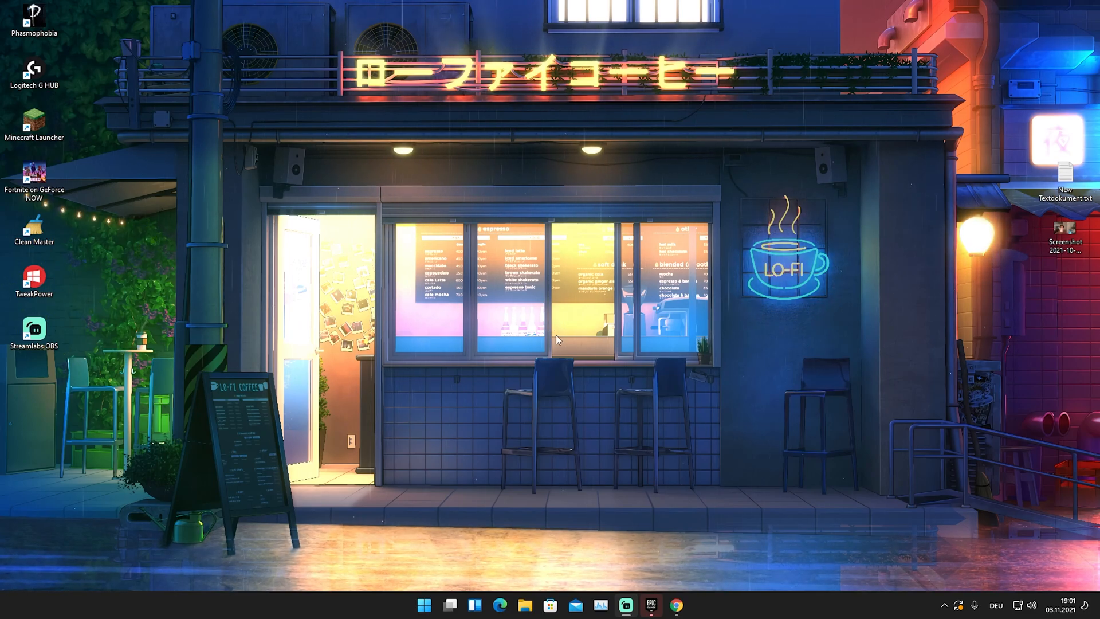
mouse_move(550, 606)
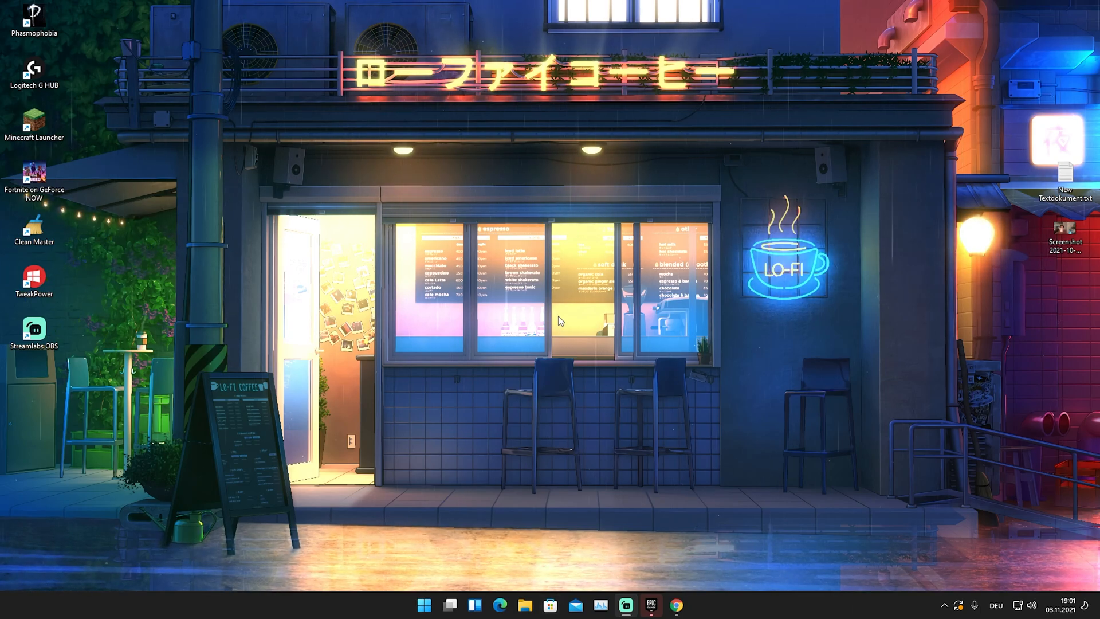
mouse_move(666, 197)
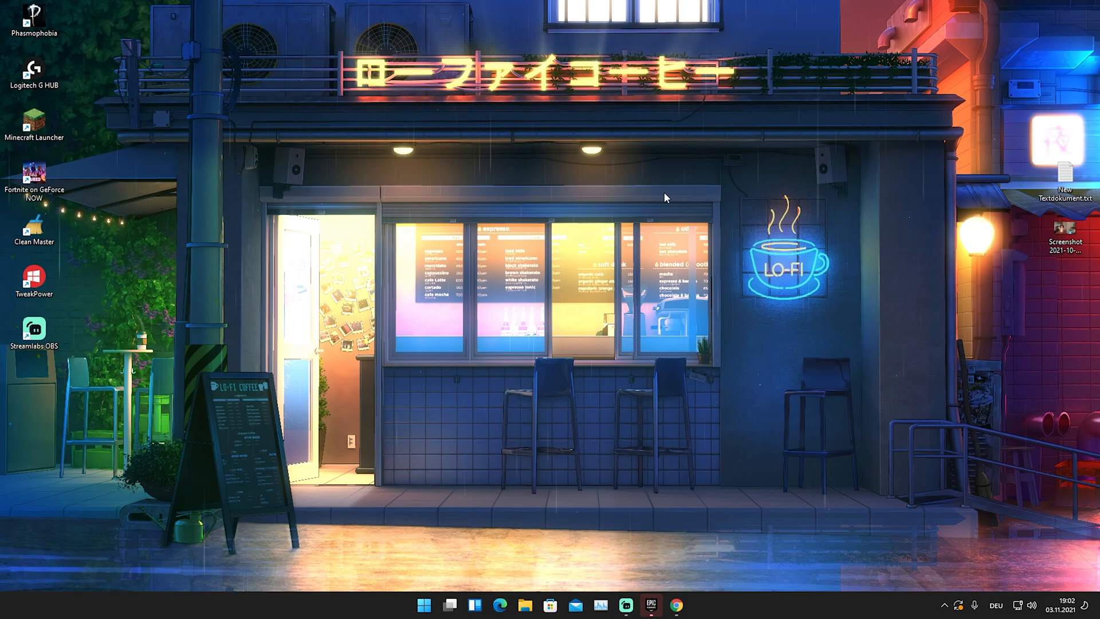
mouse_move(580, 306)
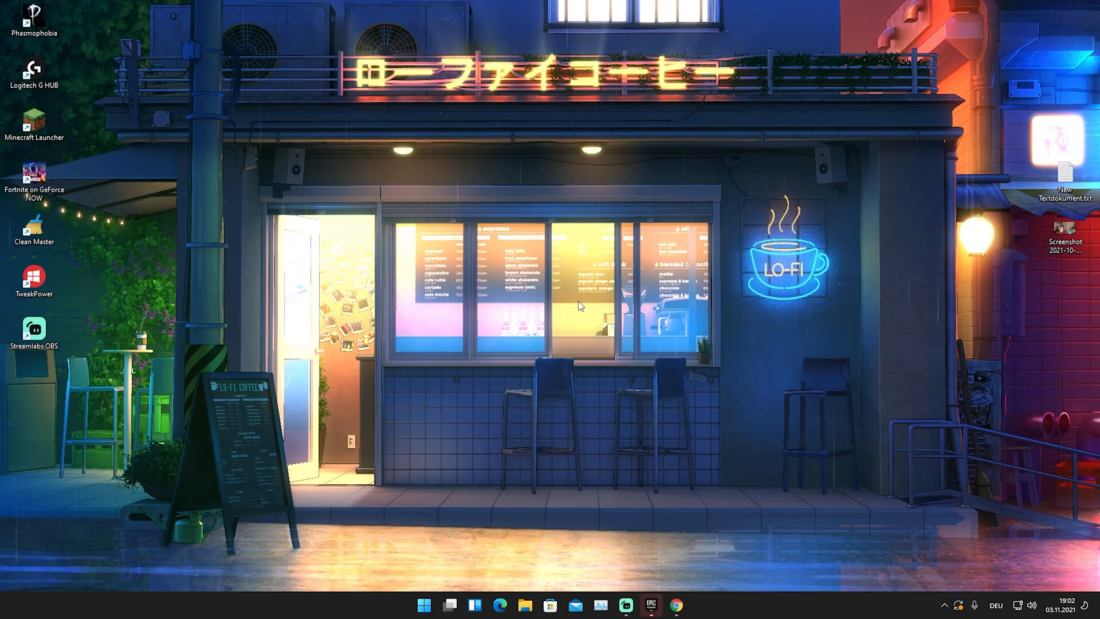
Run wsreset from the Run dialog to reset the Microsoft Store cache
key("Win+r")
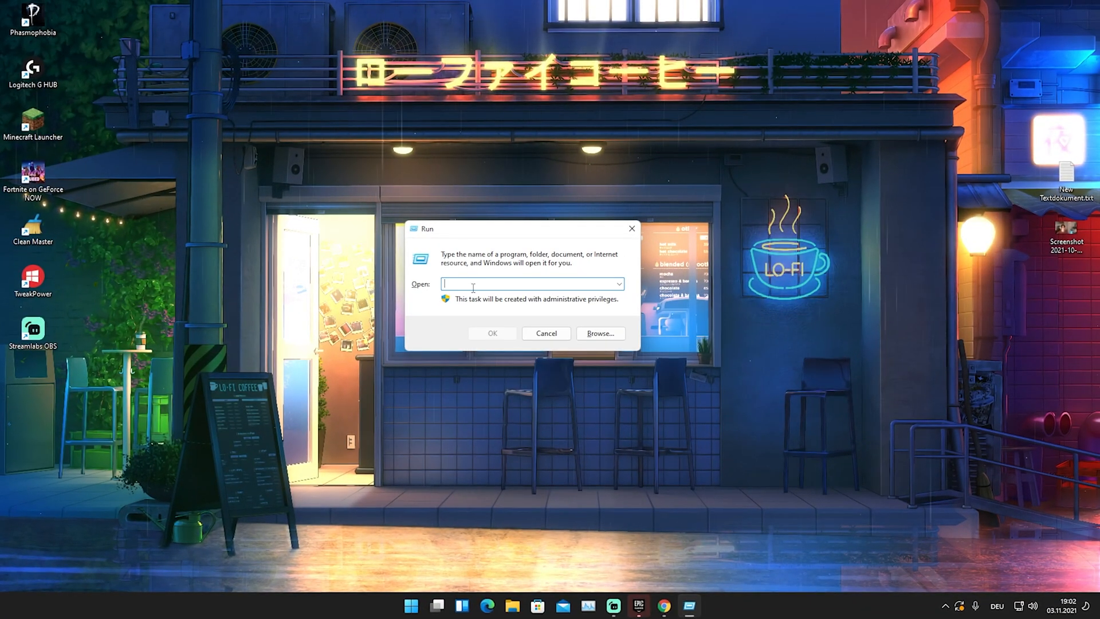
type("w")
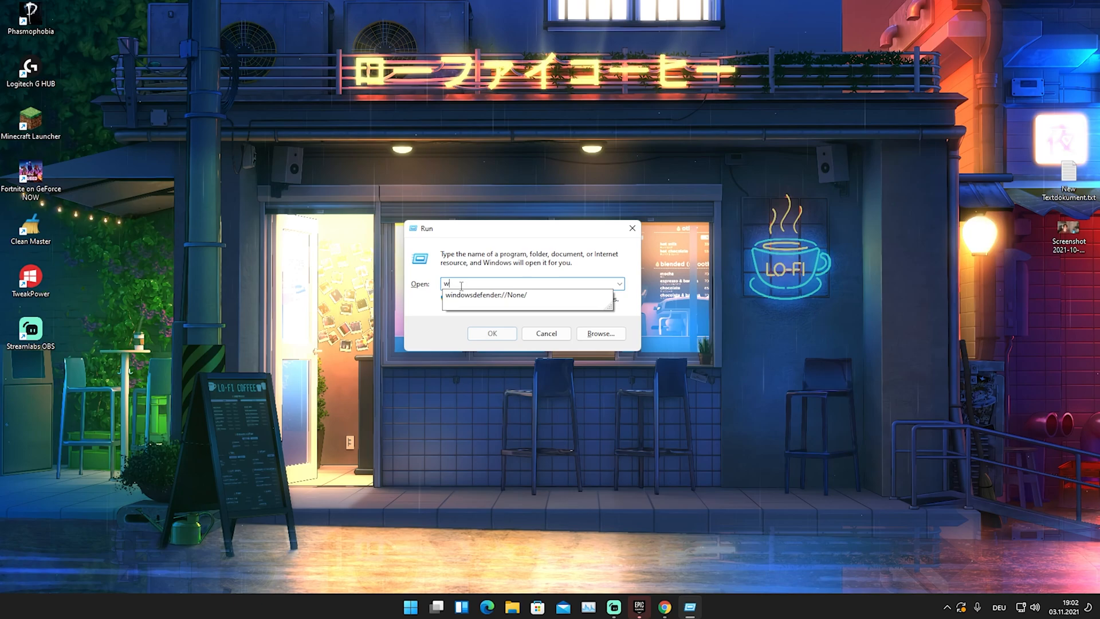
type("sreset")
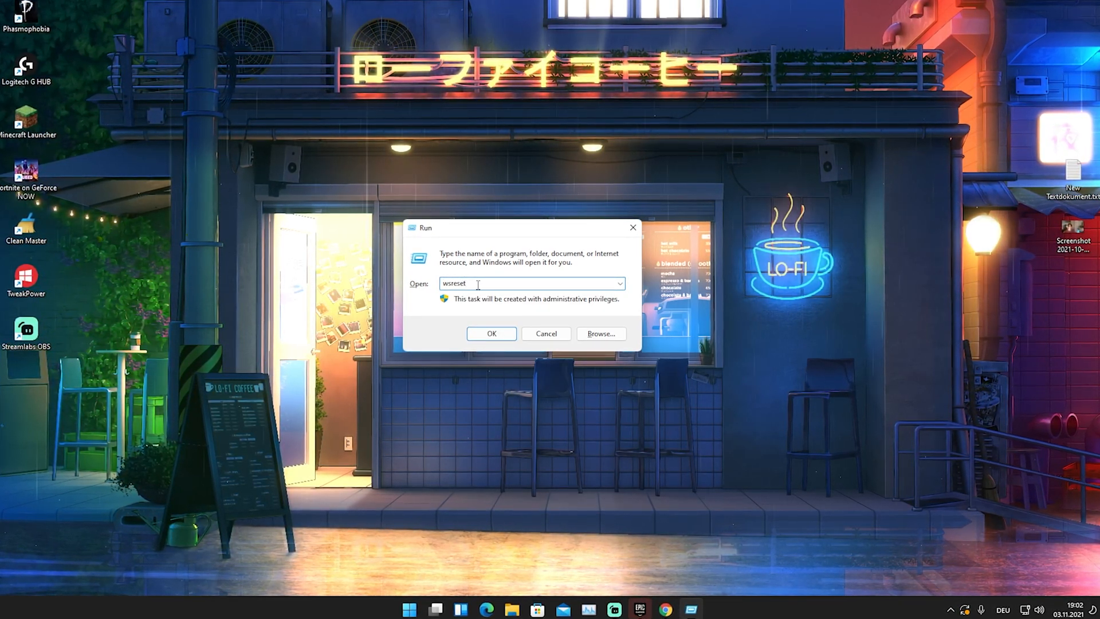
left_click(491, 333)
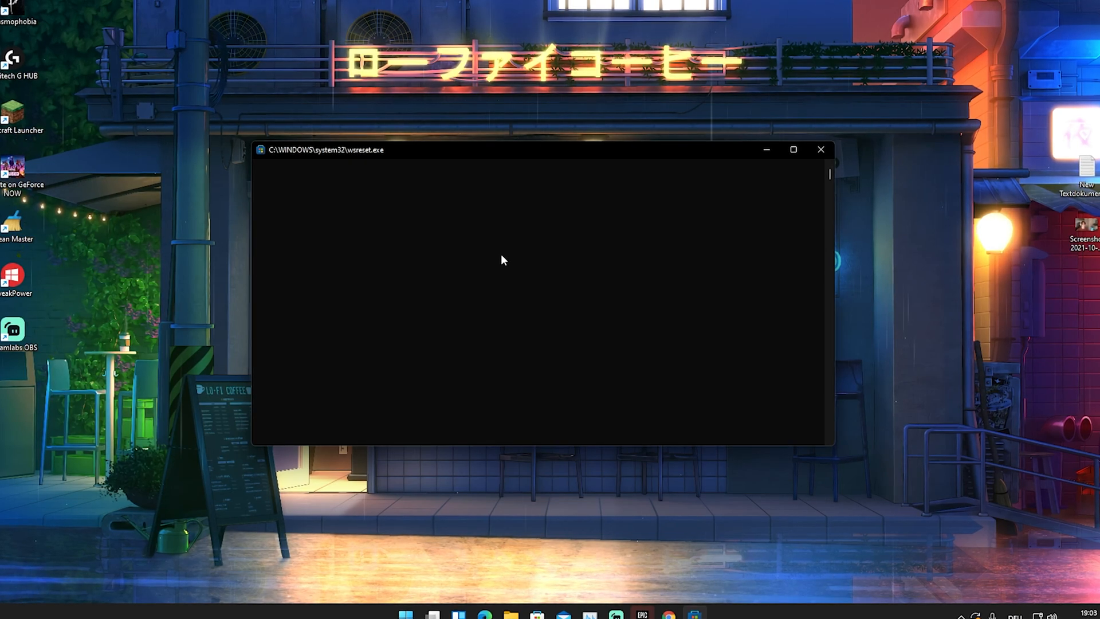
mouse_move(544, 272)
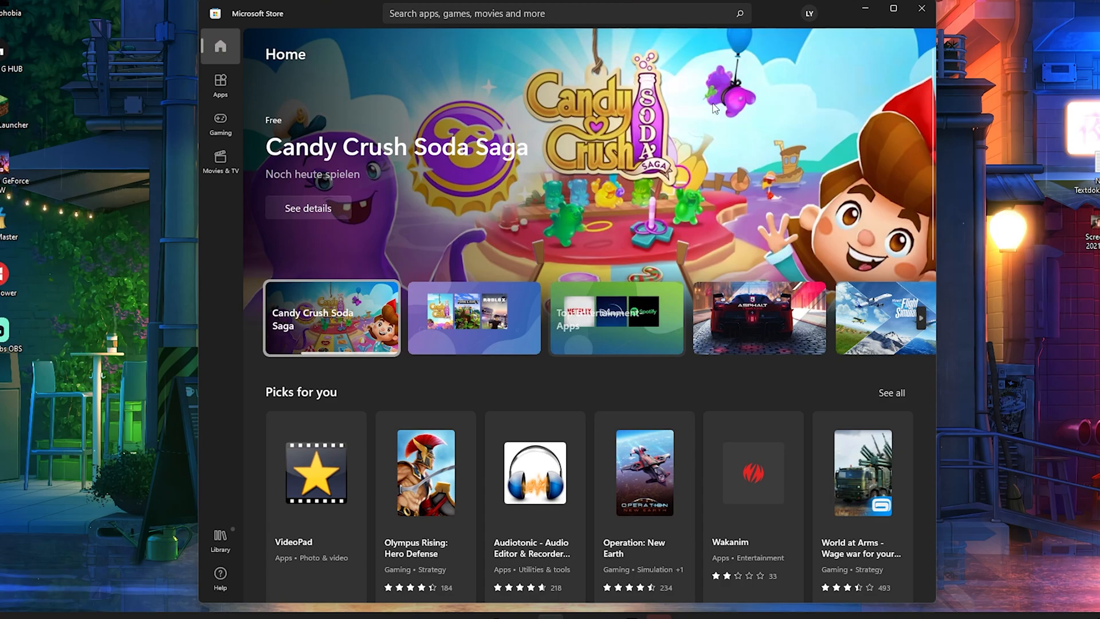
Close the Microsoft Store window that reopened after the cache reset
left_click(921, 9)
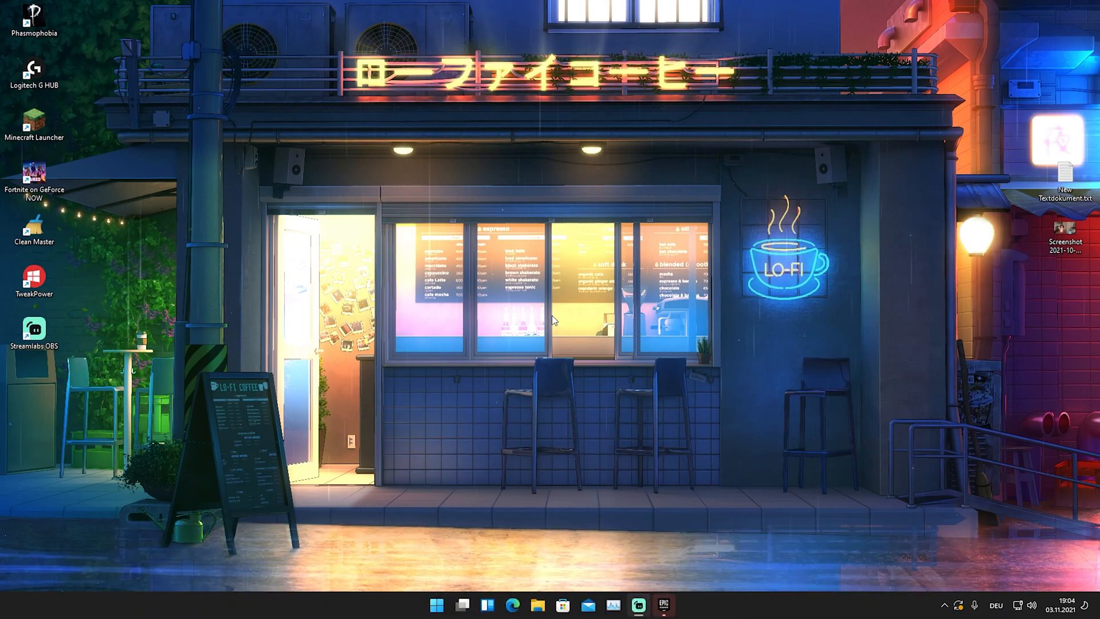
mouse_move(536, 313)
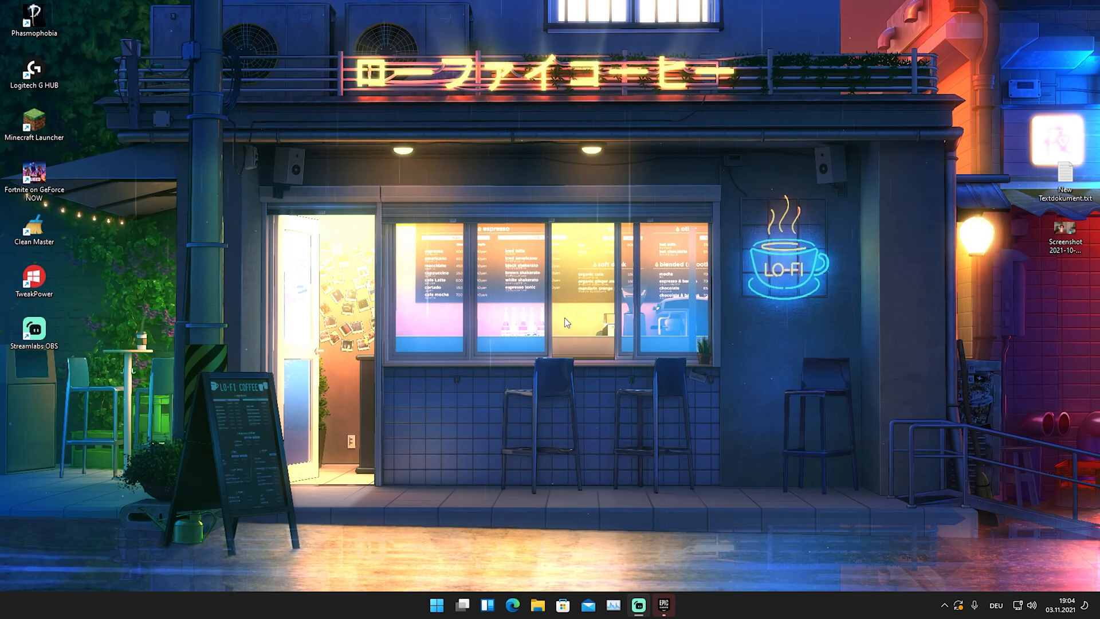
Launch Command Prompt as administrator from the Start menu search for cmd
left_click(439, 605)
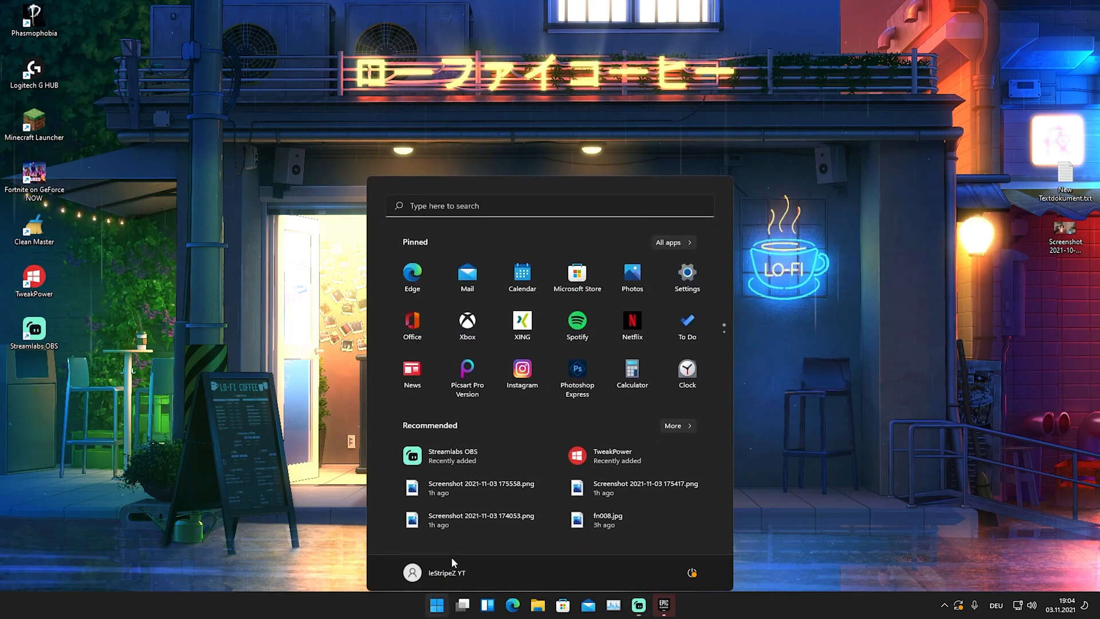
type("cmd")
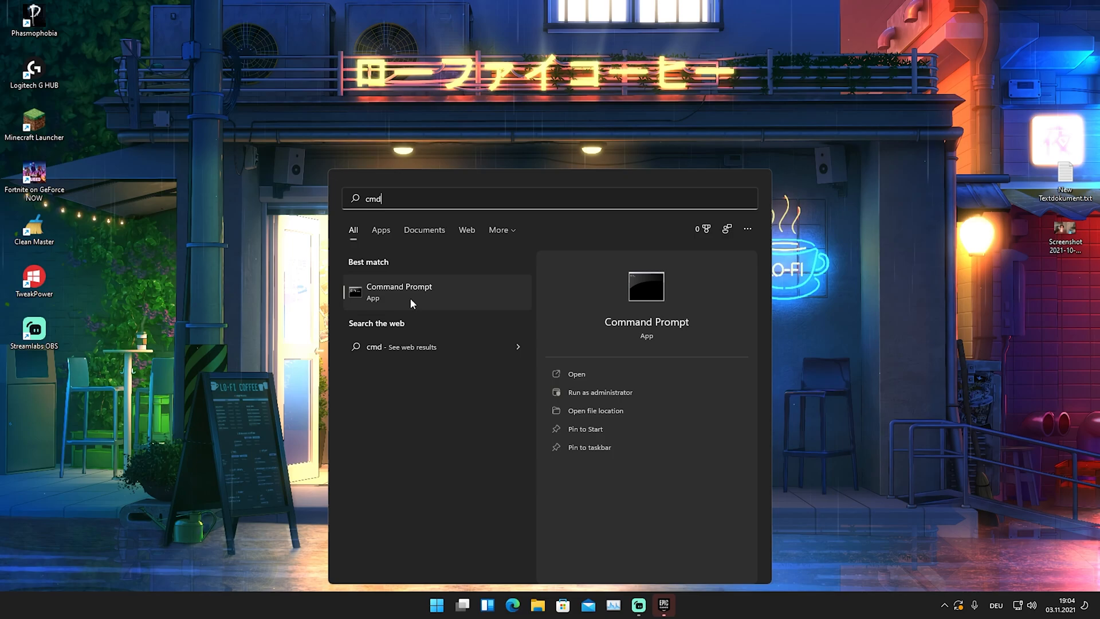
left_click(600, 392)
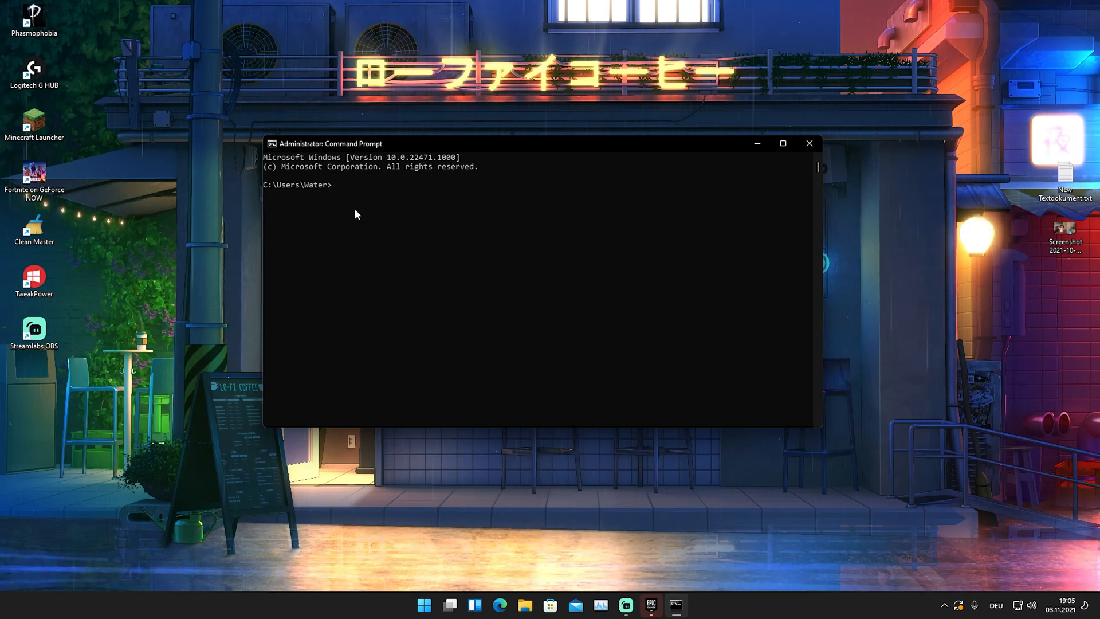
Run ipconfig/flushDNS to flush the DNS resolver cache, then close the console
type("ipconfig/flushDNS")
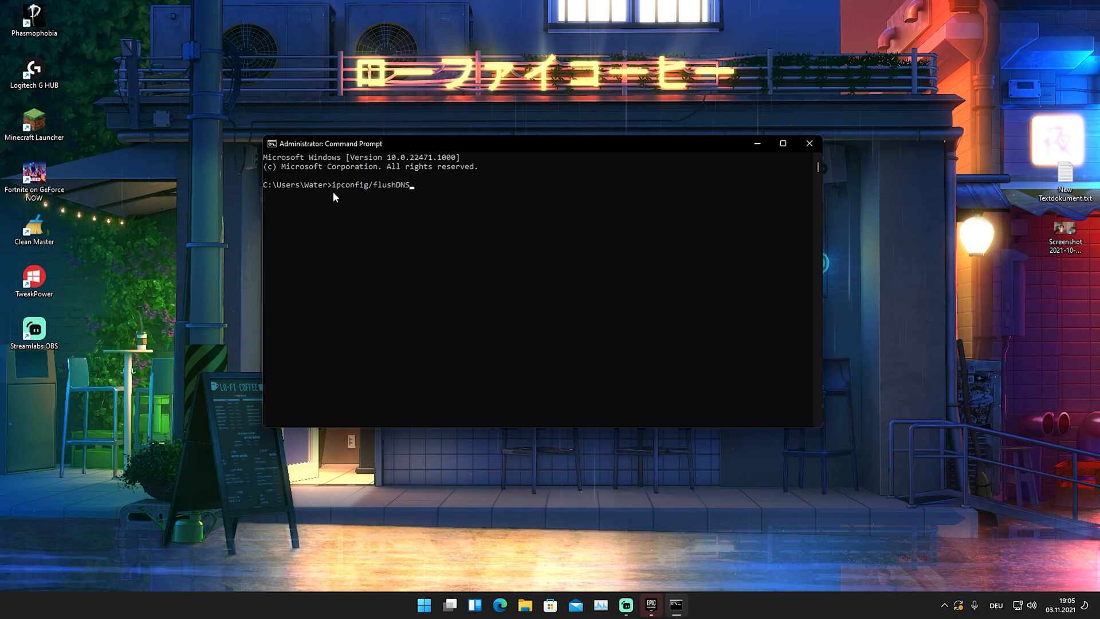
mouse_move(398, 200)
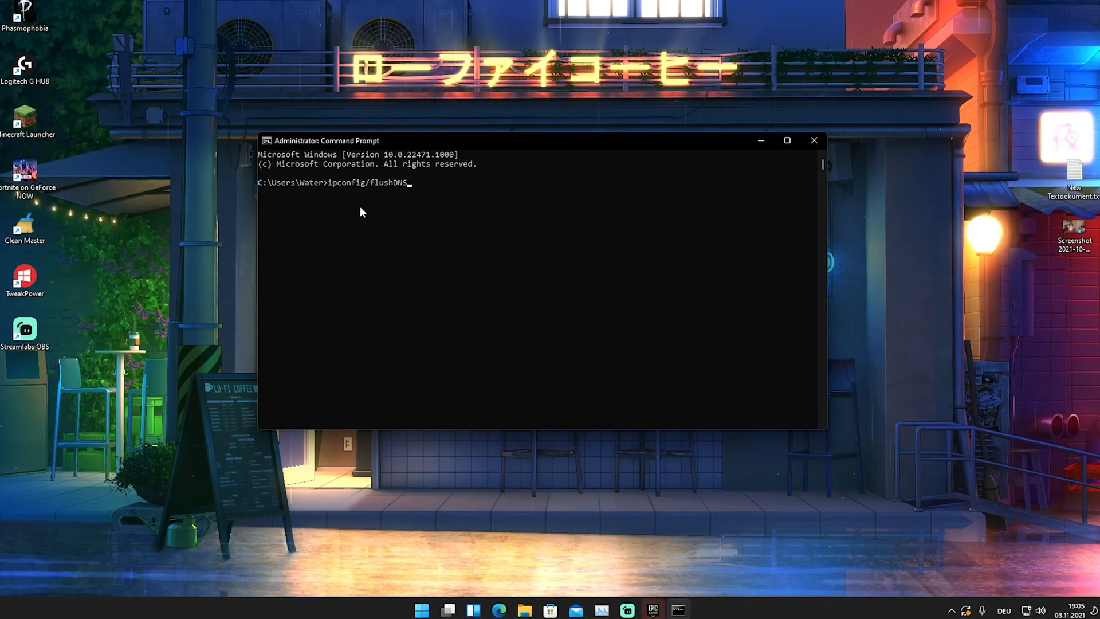
key("Enter")
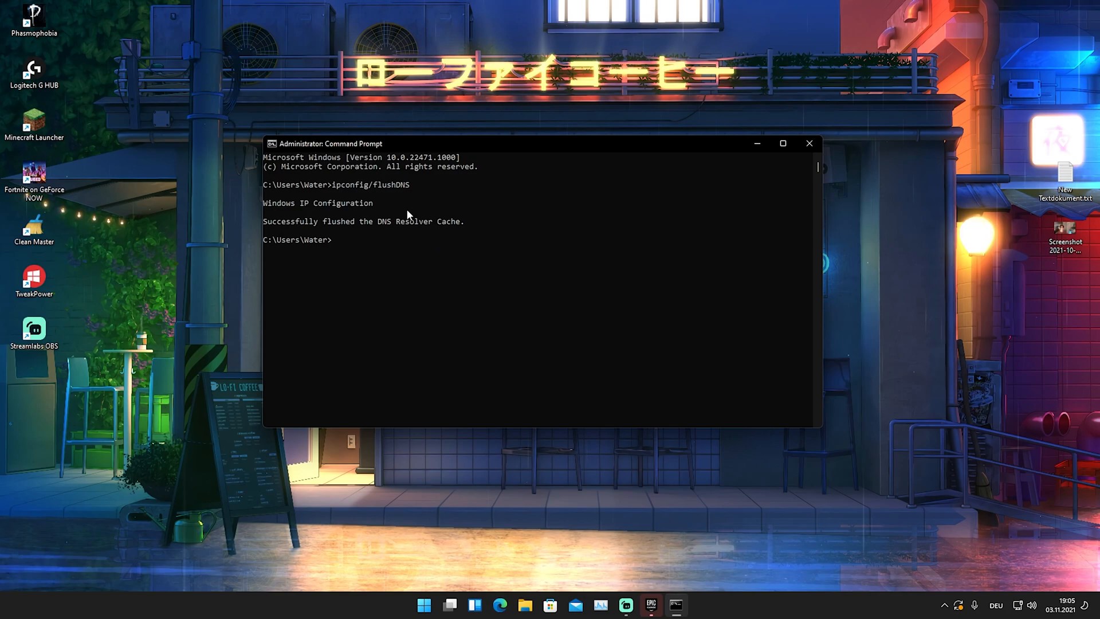
mouse_move(439, 237)
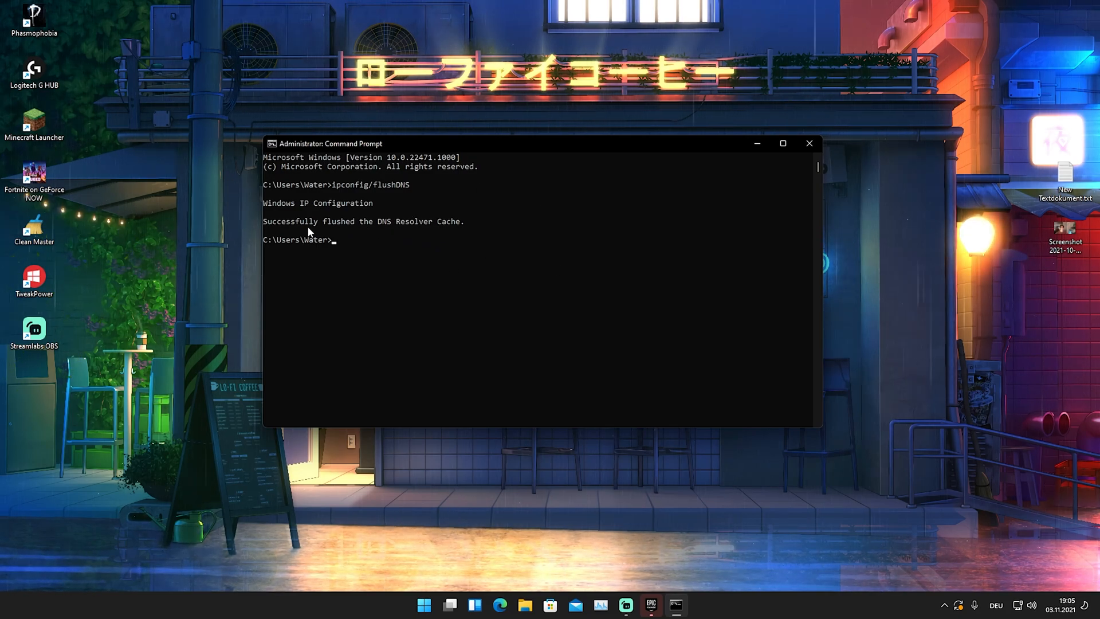
mouse_move(360, 230)
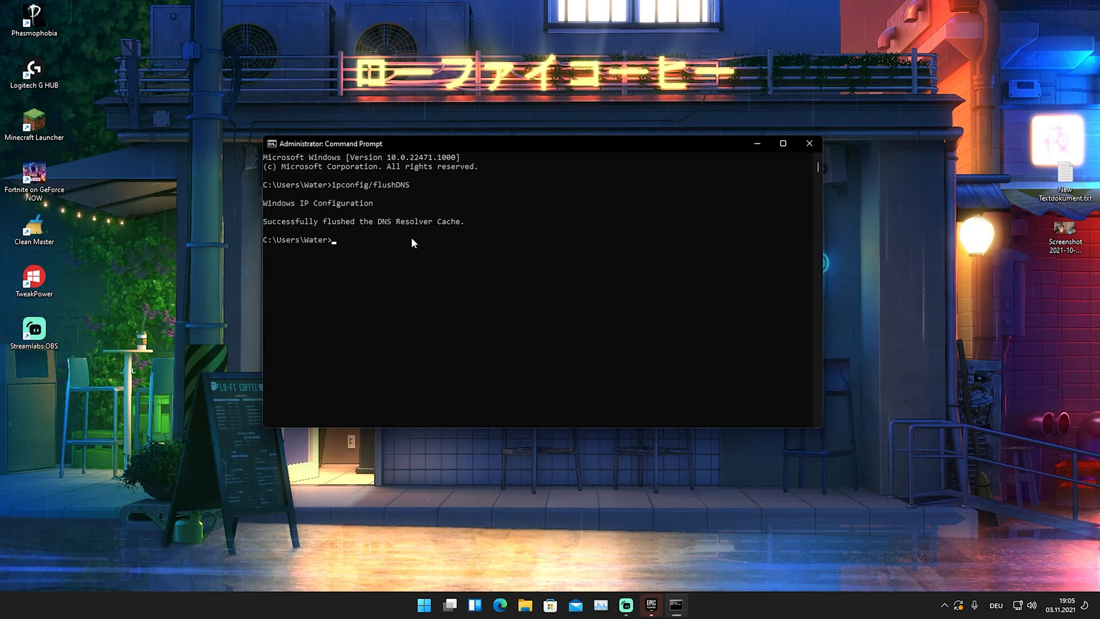
mouse_move(435, 238)
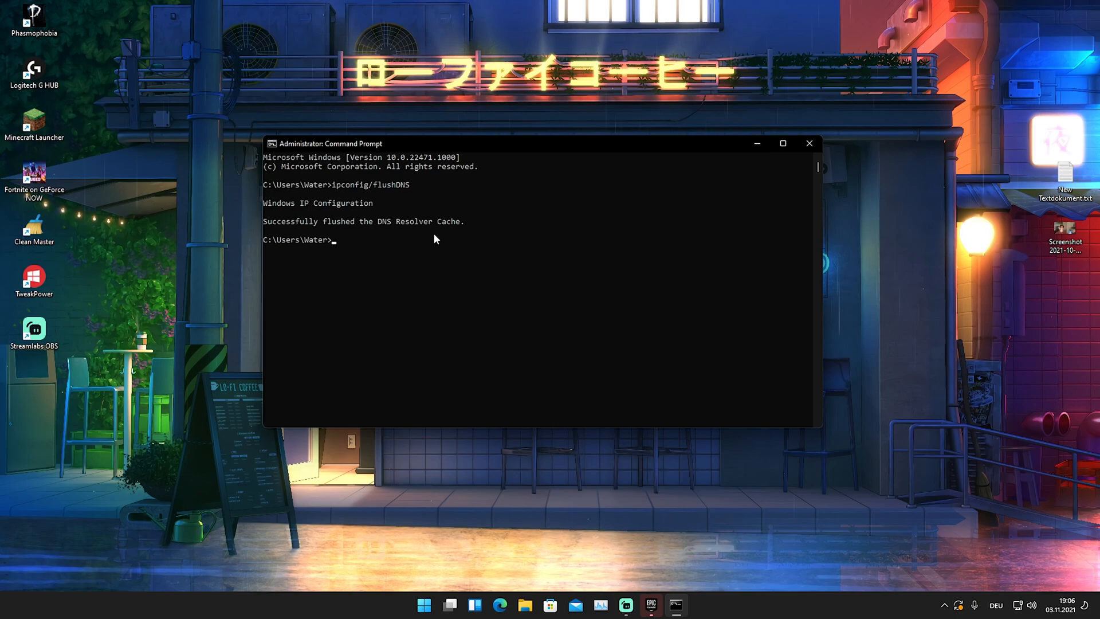
mouse_move(471, 241)
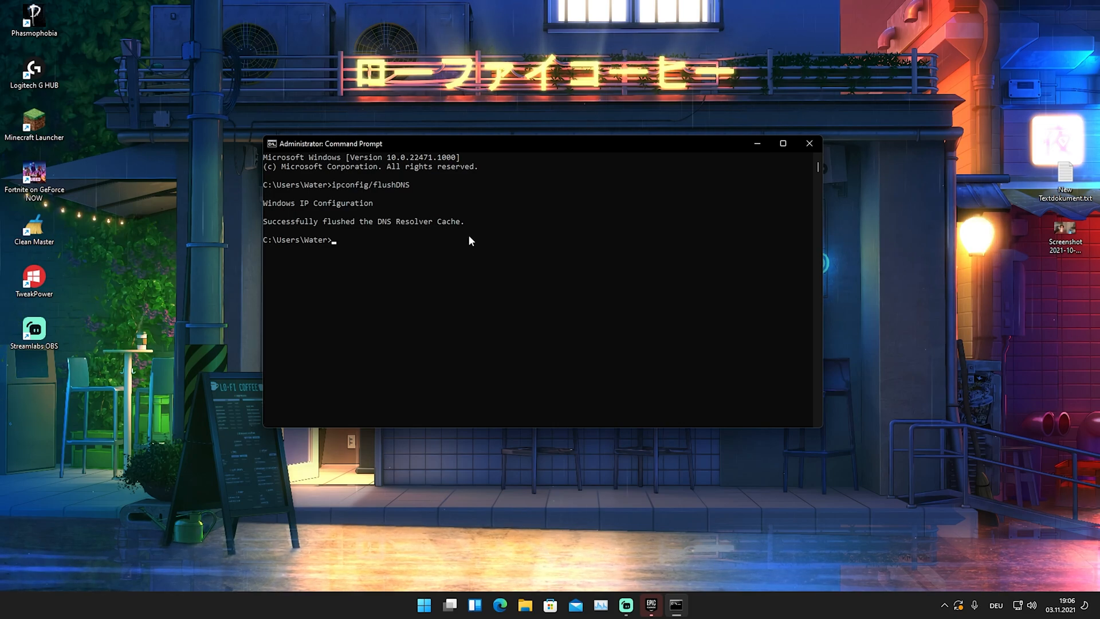
left_click(810, 142)
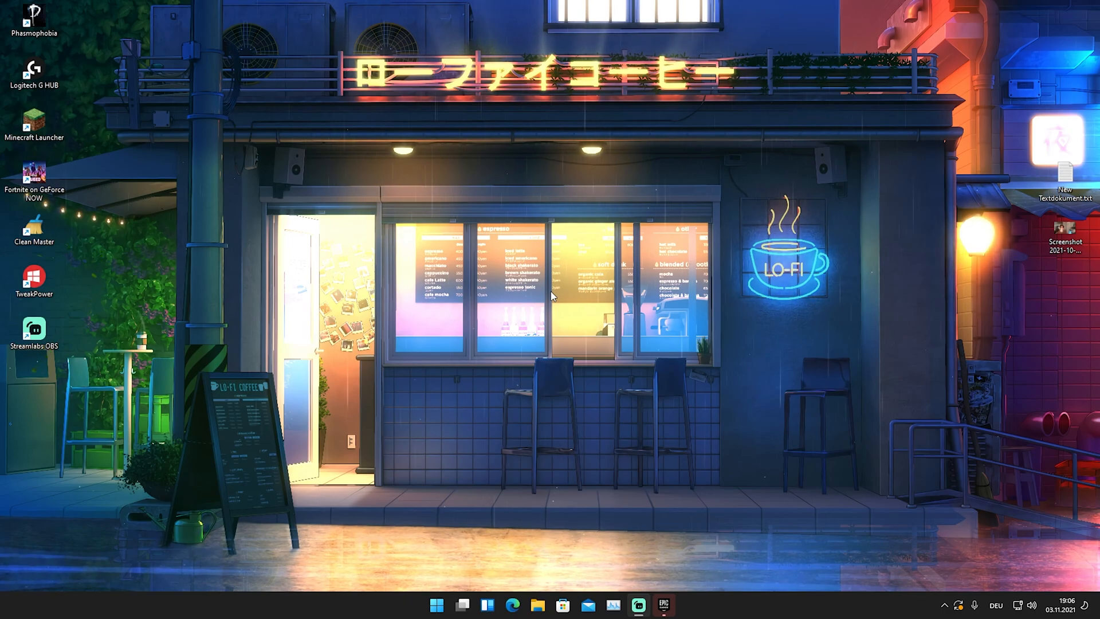
mouse_move(530, 333)
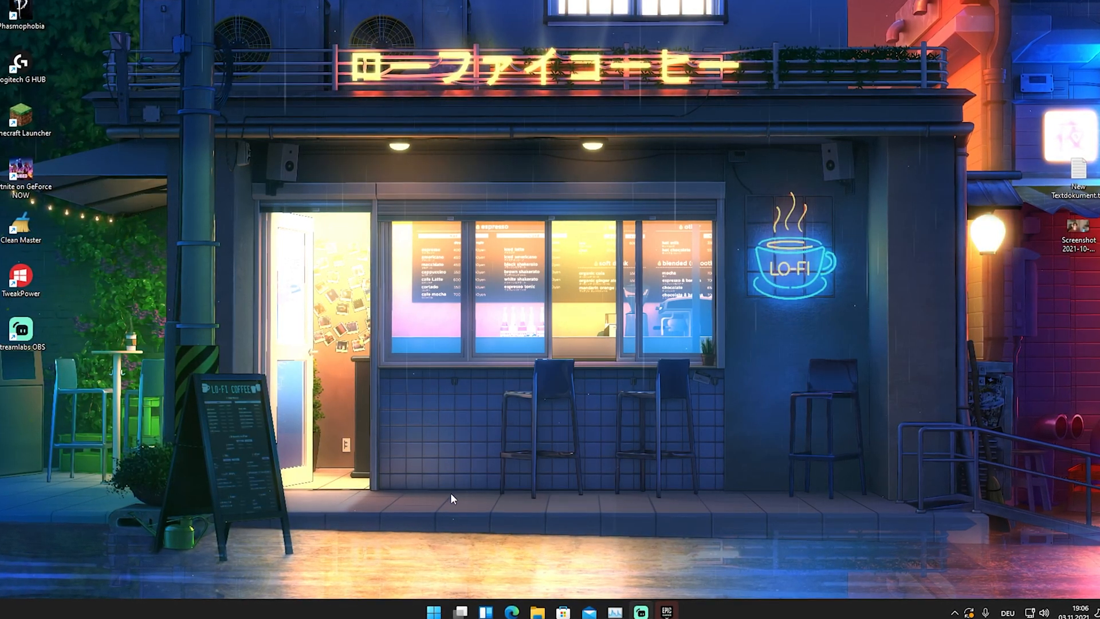
Run prefetch from the Run dialog to open C:\Windows\Prefetch in File Explorer
type("run")
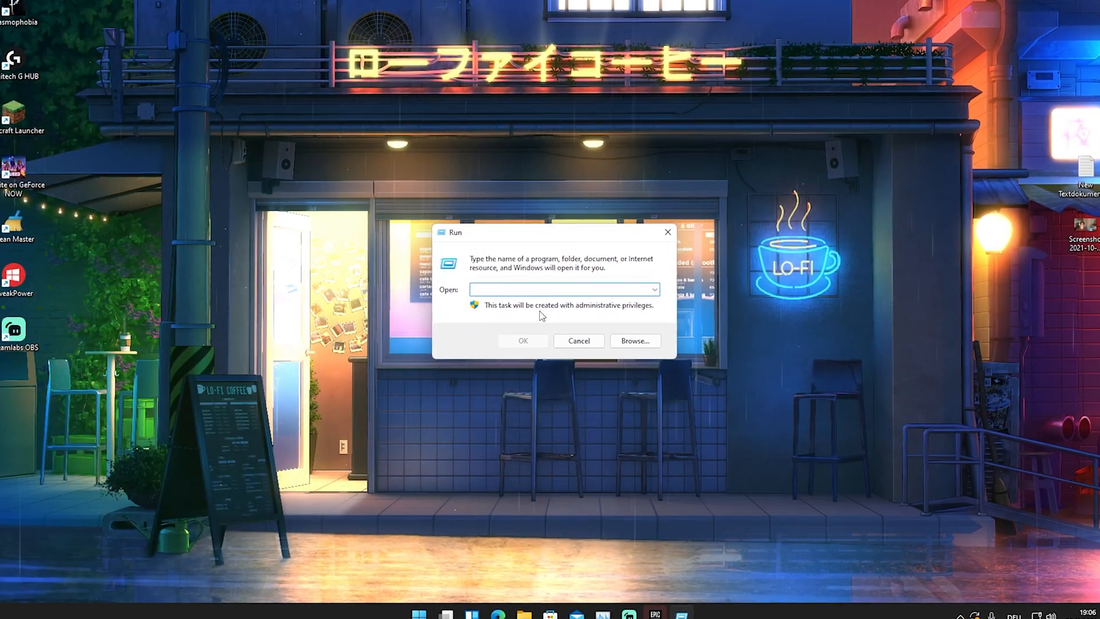
type("p")
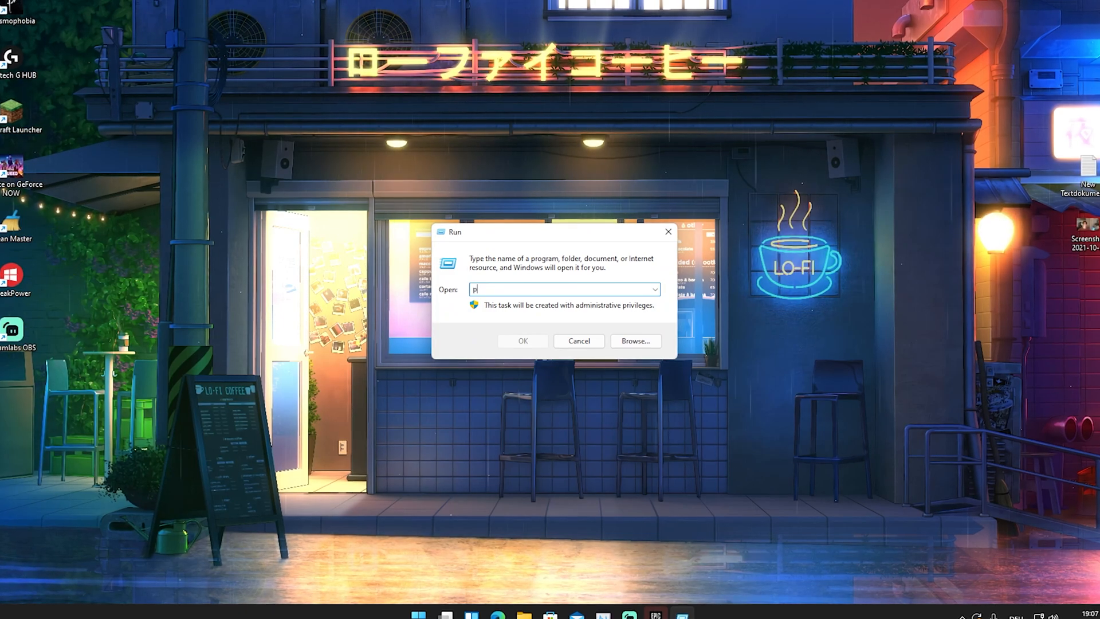
type("refetch")
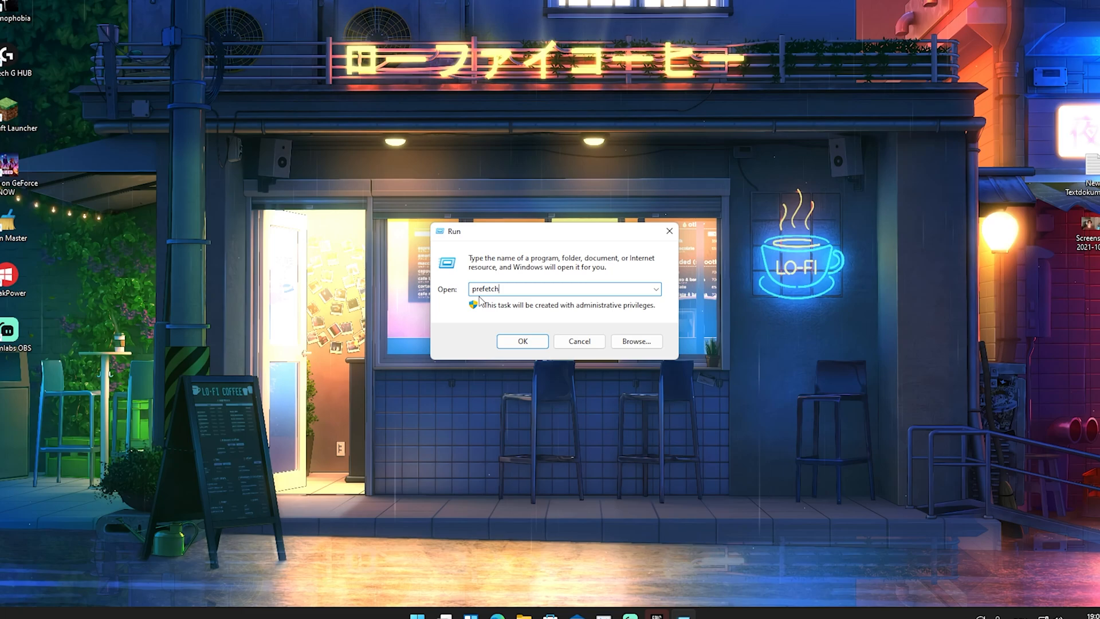
left_click(522, 342)
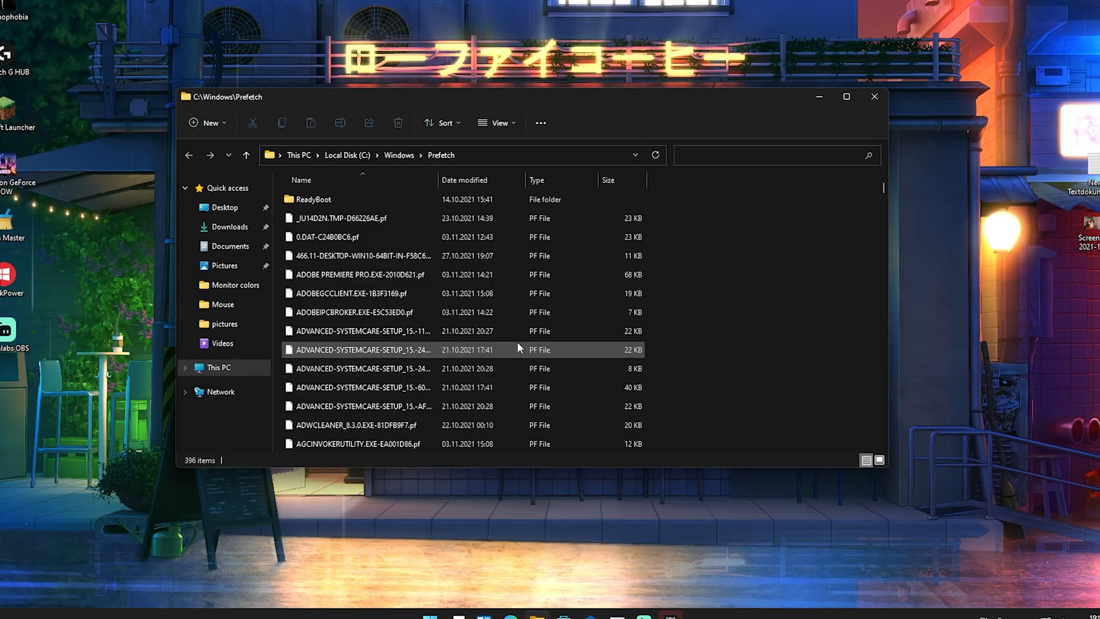
Delete all Prefetch files, skipping the in-use PfPre_dc43cfd0.mkd
left_click(461, 154)
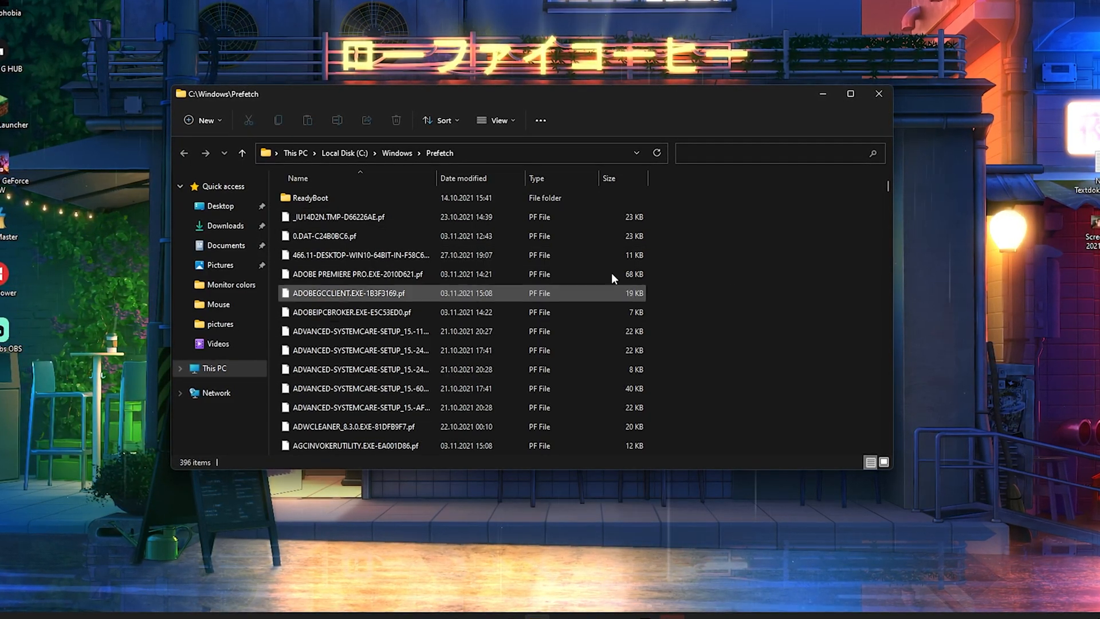
scroll("down", 3)
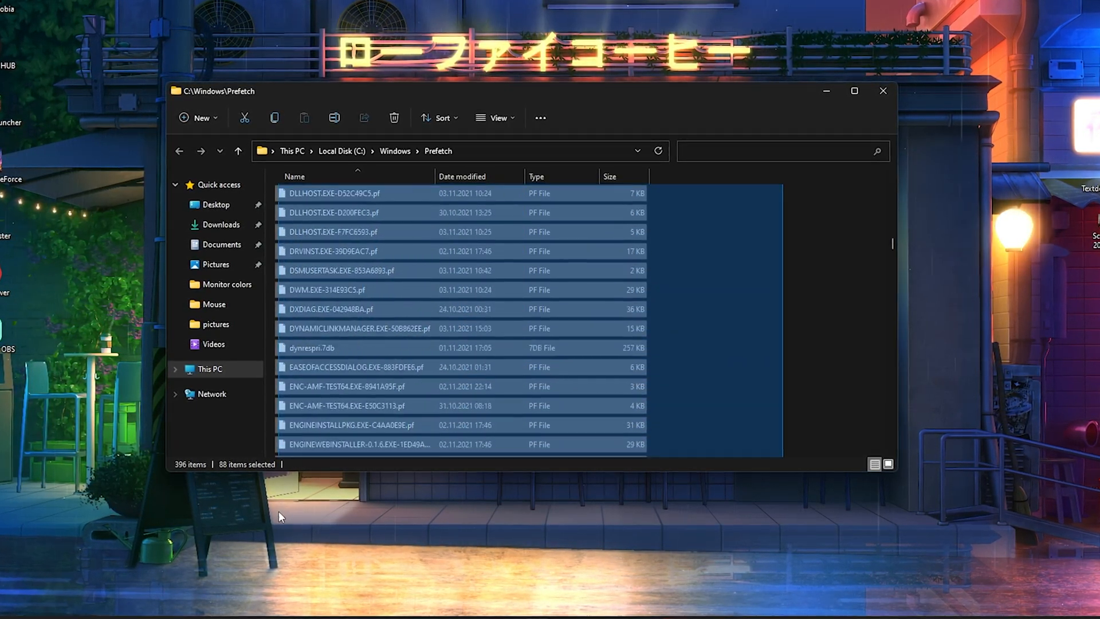
scroll("down", 3)
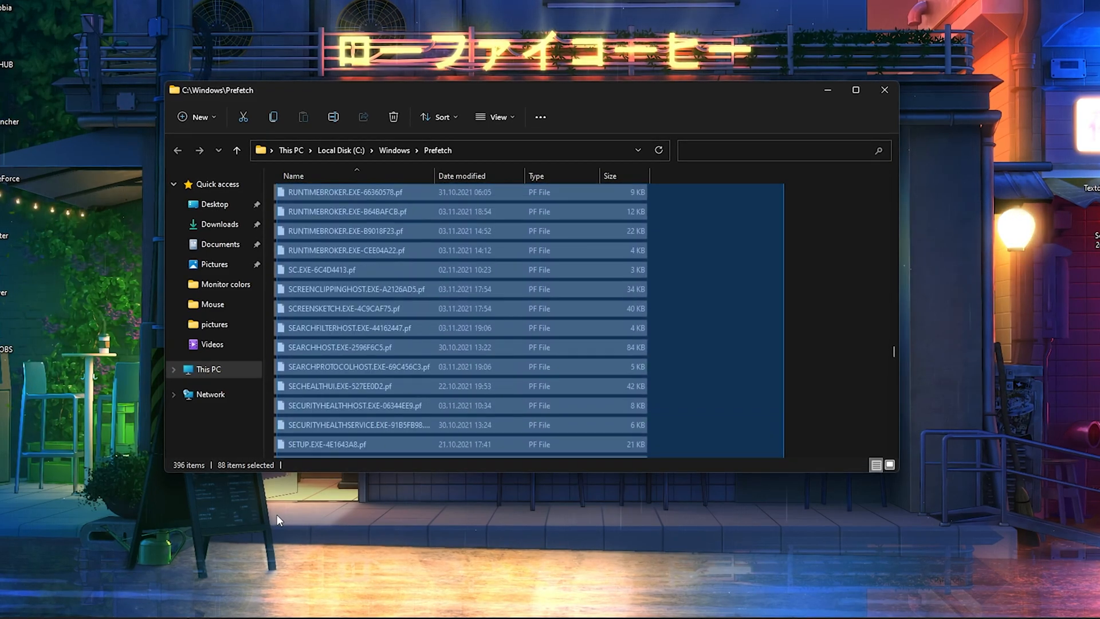
scroll("down", 3)
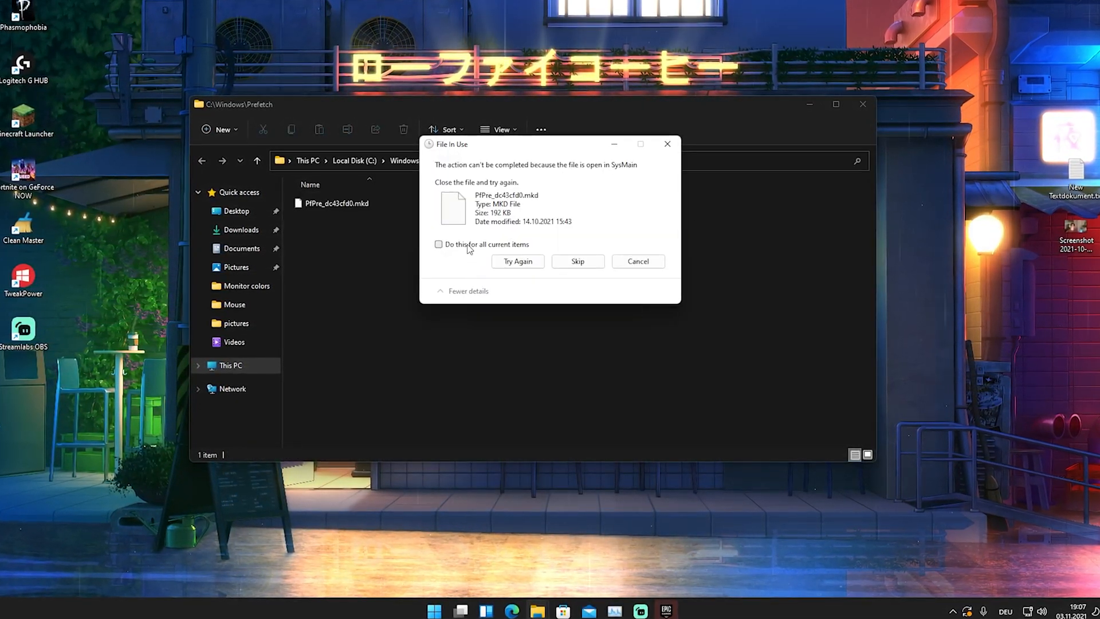
left_click(438, 243)
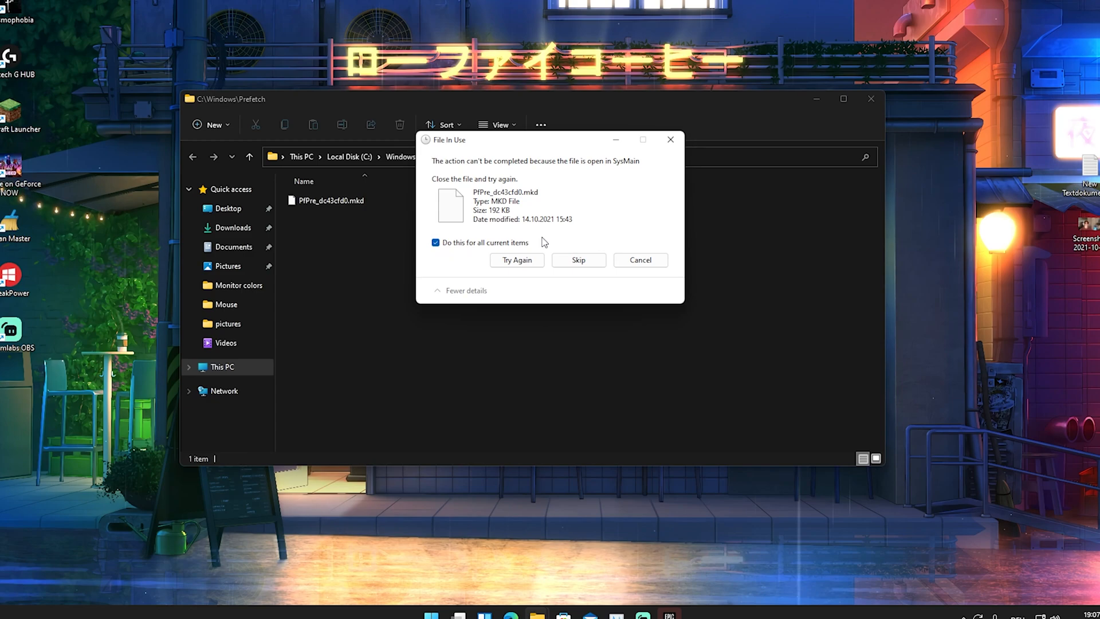
left_click(579, 260)
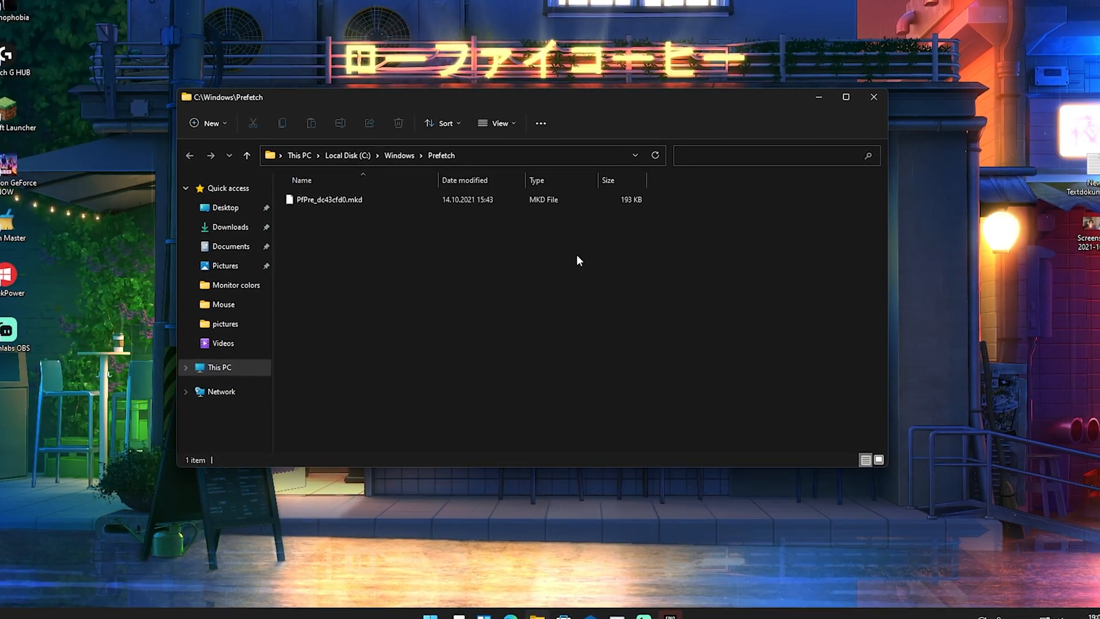